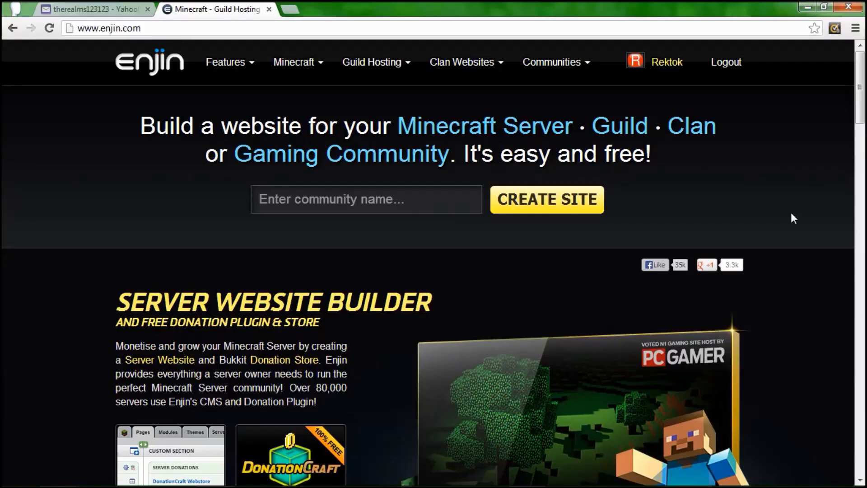
mouse_move(471, 266)
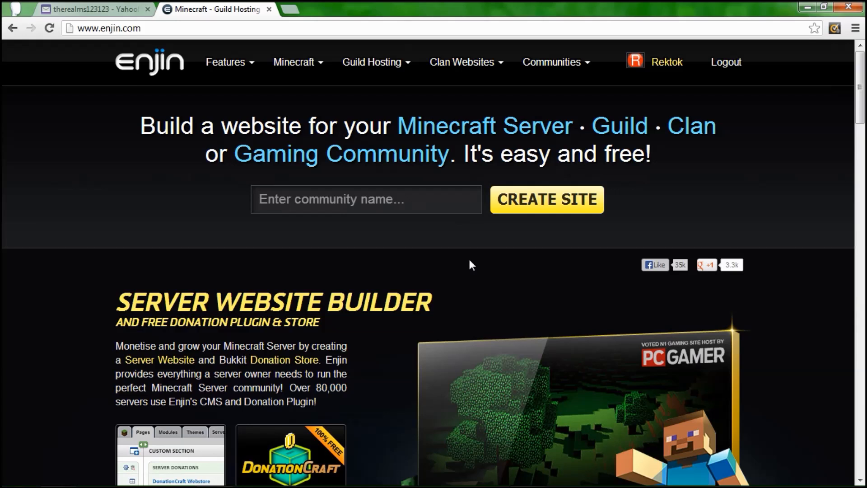
mouse_move(401, 259)
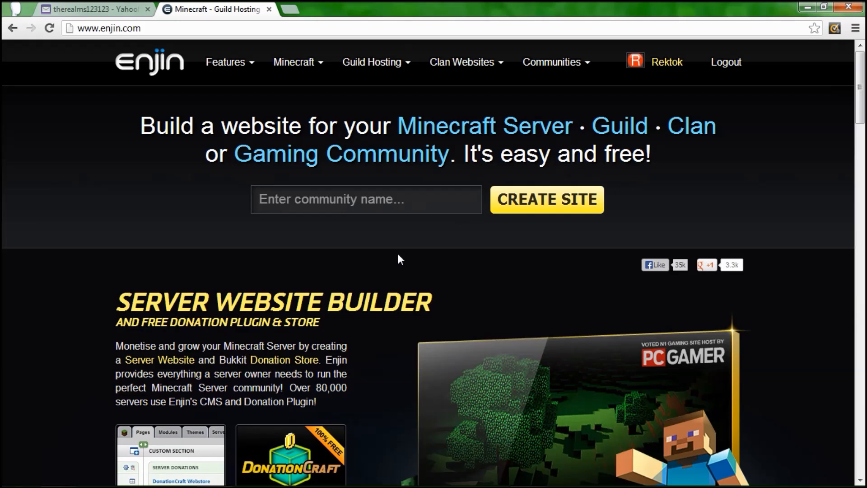
Enter 'myenjinwebsitetutorial' as the community name and submit it to create a site
left_click(366, 199)
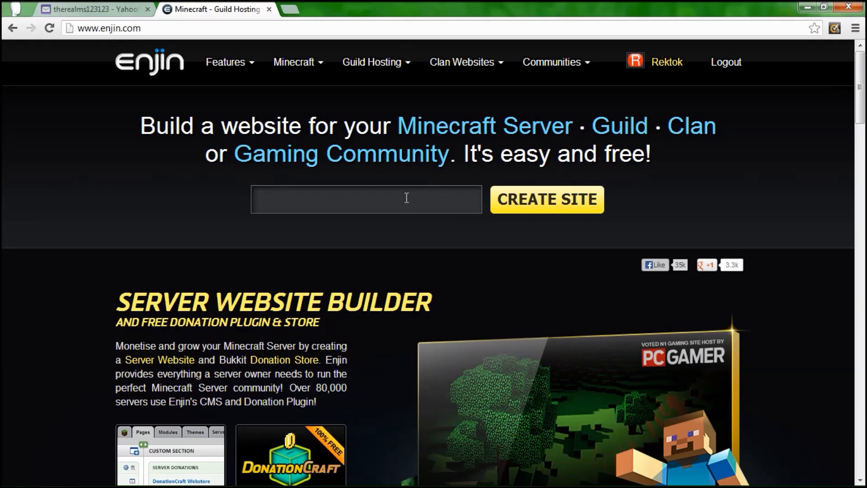
mouse_move(383, 7)
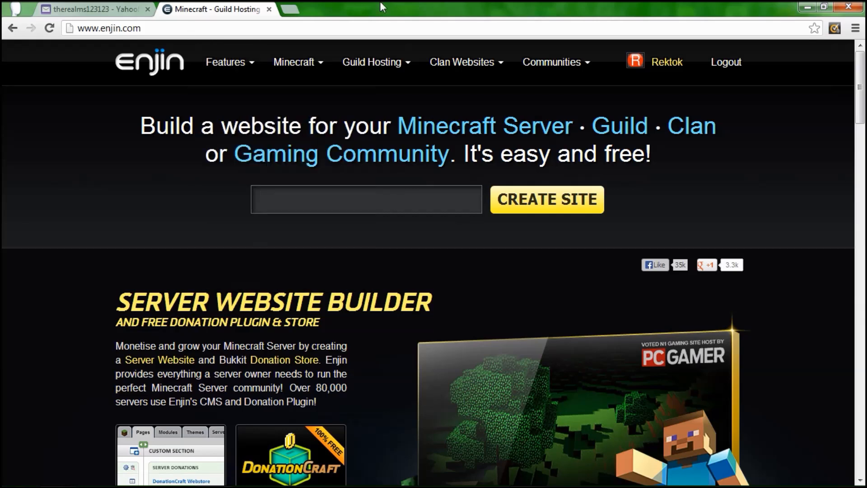
mouse_move(327, 370)
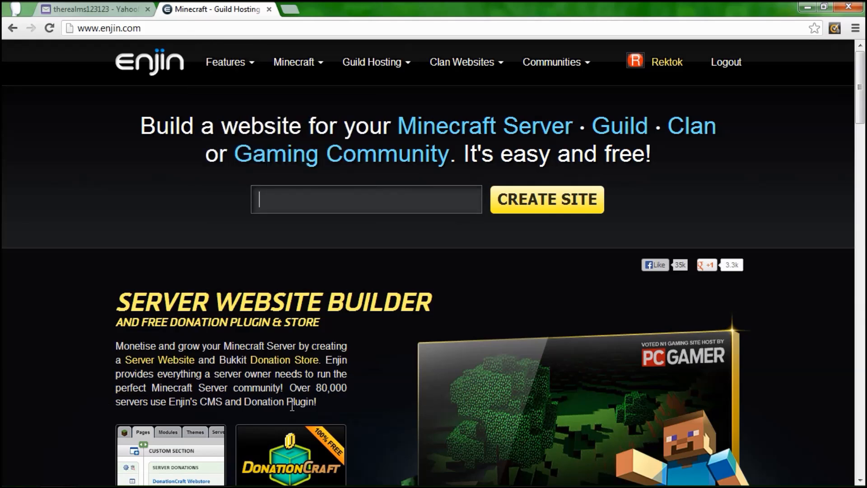
left_click(94, 9)
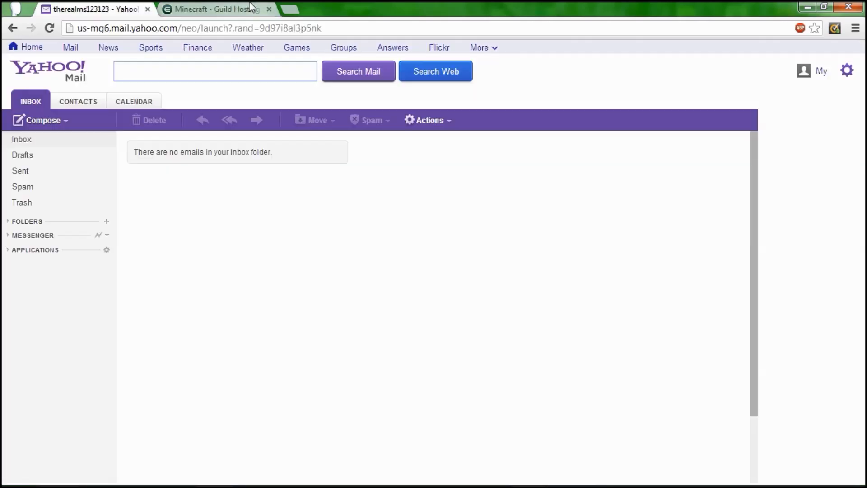
left_click(216, 9)
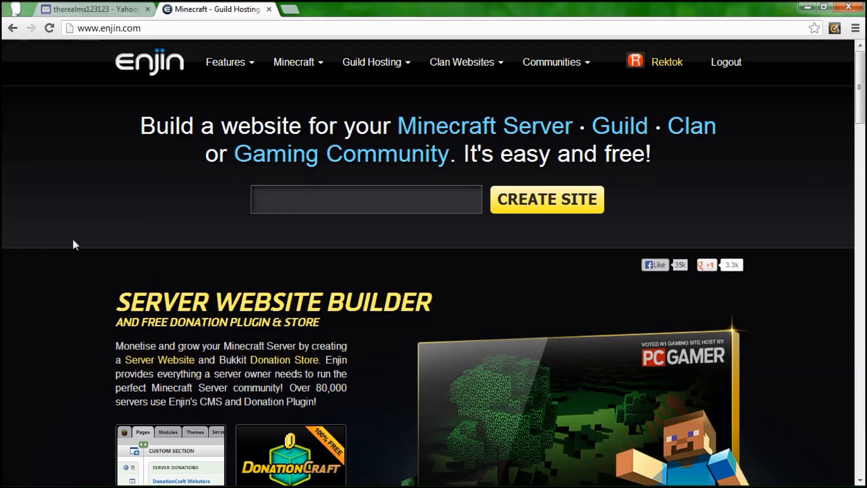
mouse_move(559, 270)
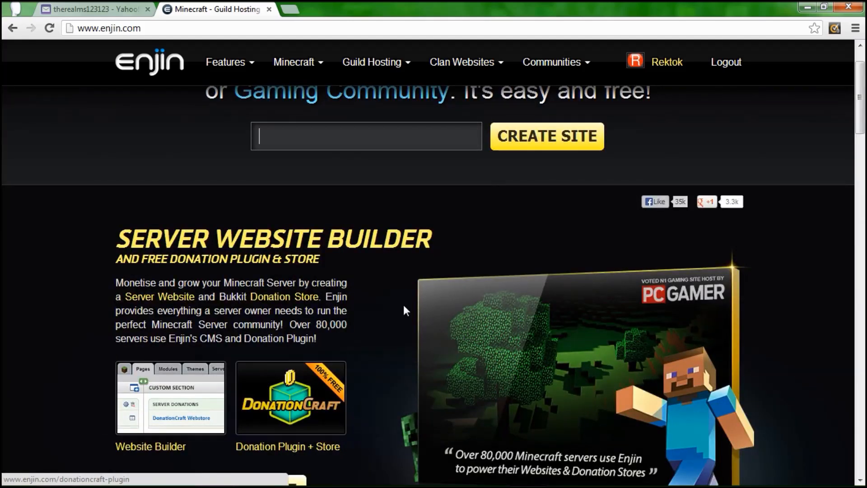
scroll("up", 3)
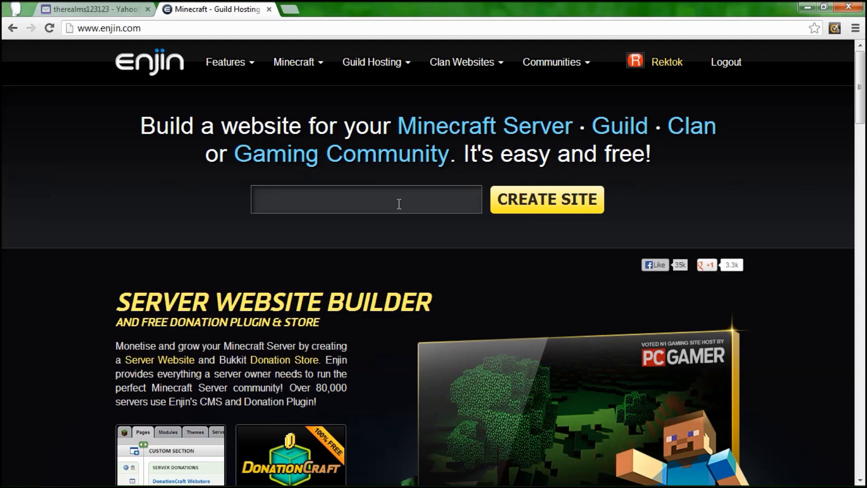
type("my")
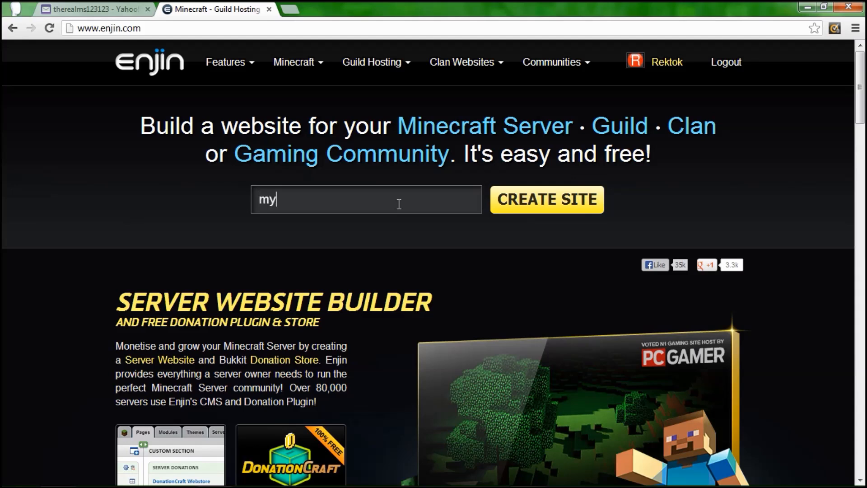
type("enjine")
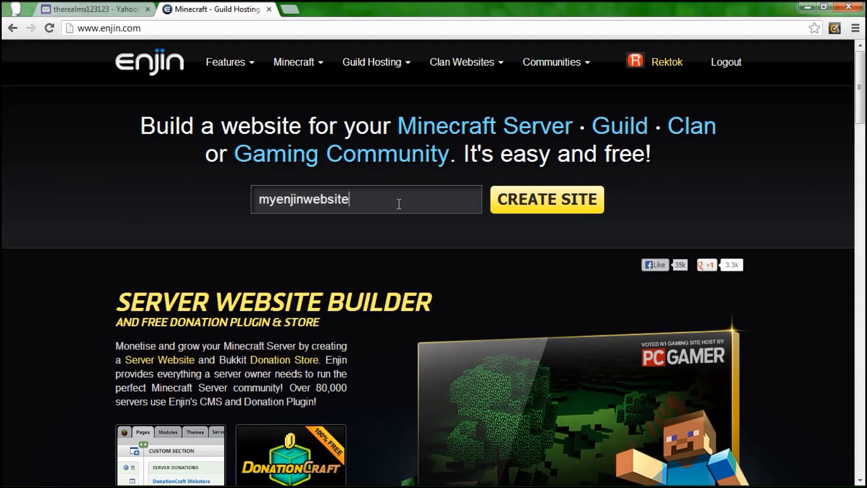
type("tutorial")
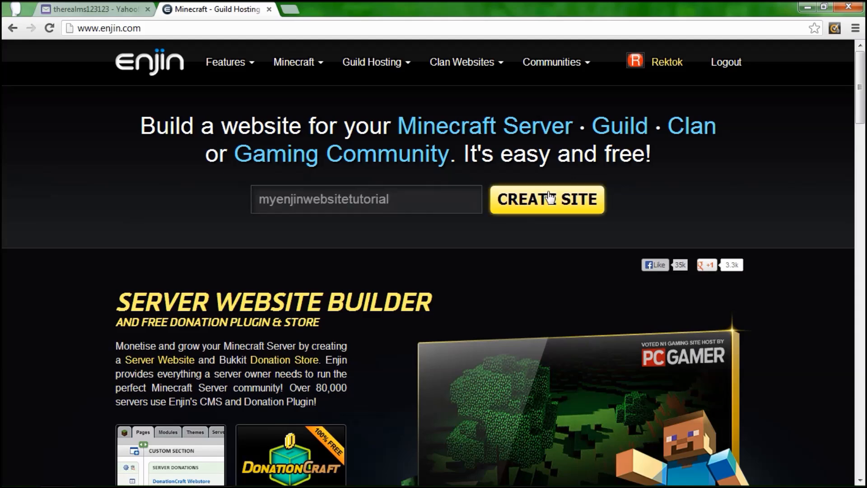
left_click(546, 198)
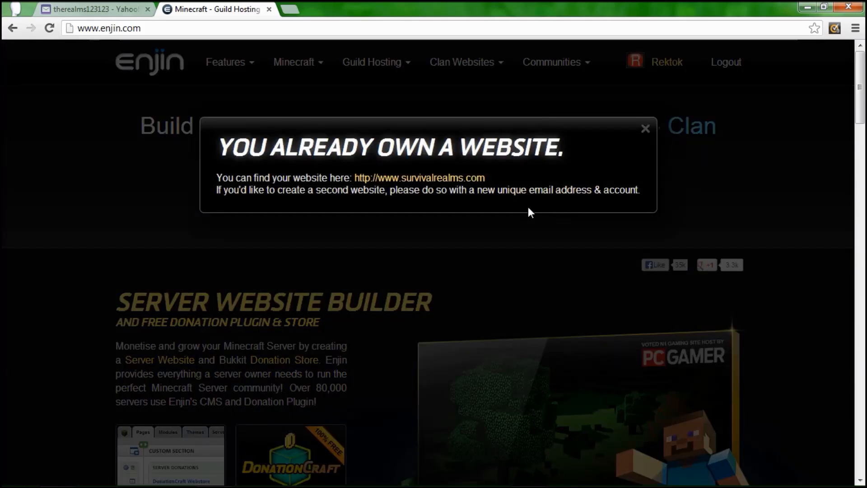
mouse_move(533, 203)
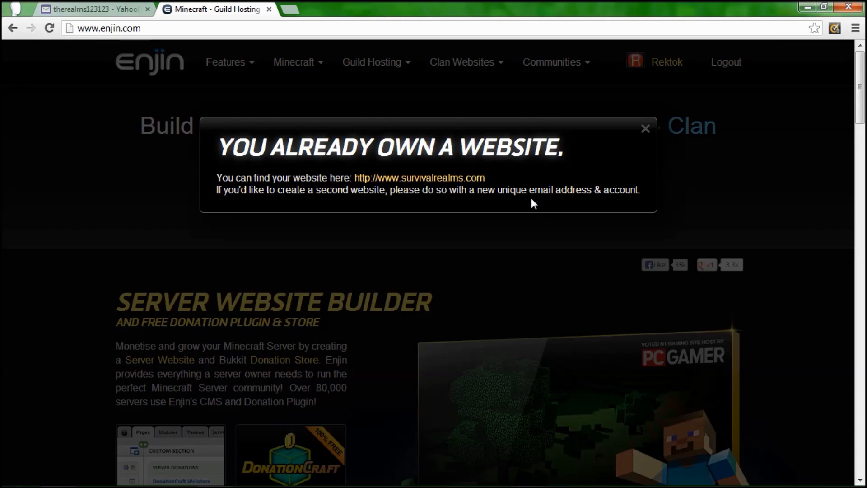
Open the already-owned survivalrealms.com site and dismiss the already-own-a-website notice
left_click(420, 178)
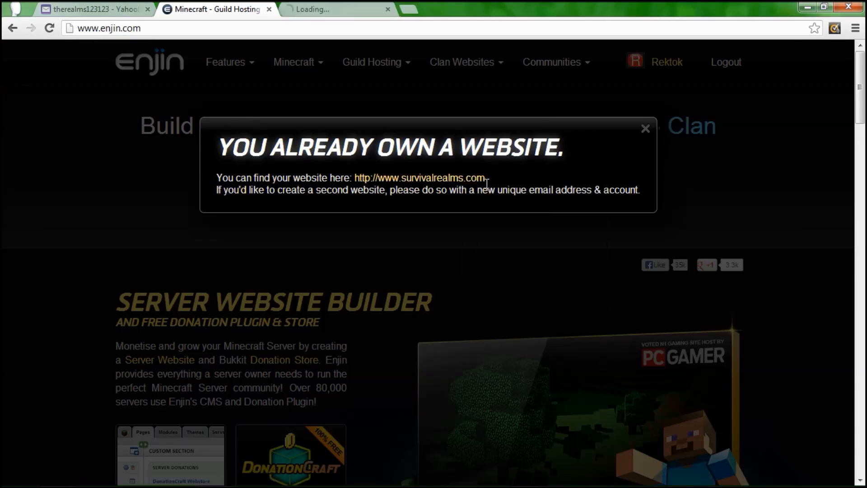
left_click(644, 128)
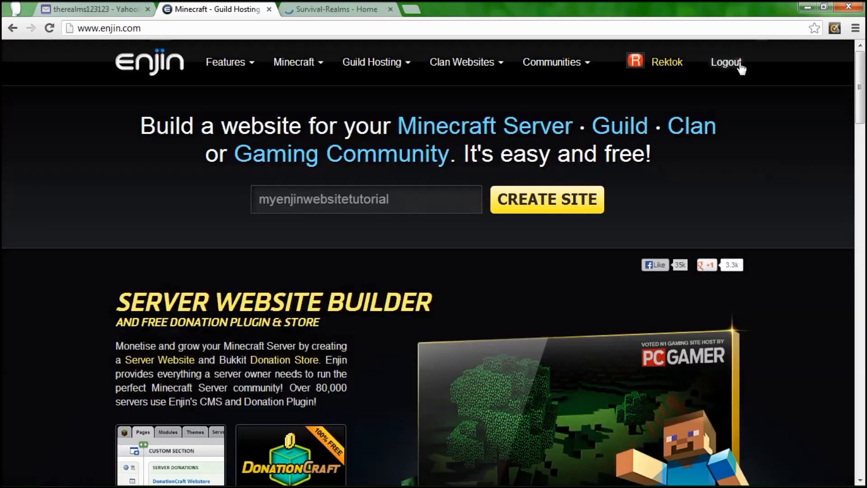
Log out, re-enter 'myenjinwebsitetutorial' as the community name and submit it for sign-up
left_click(725, 62)
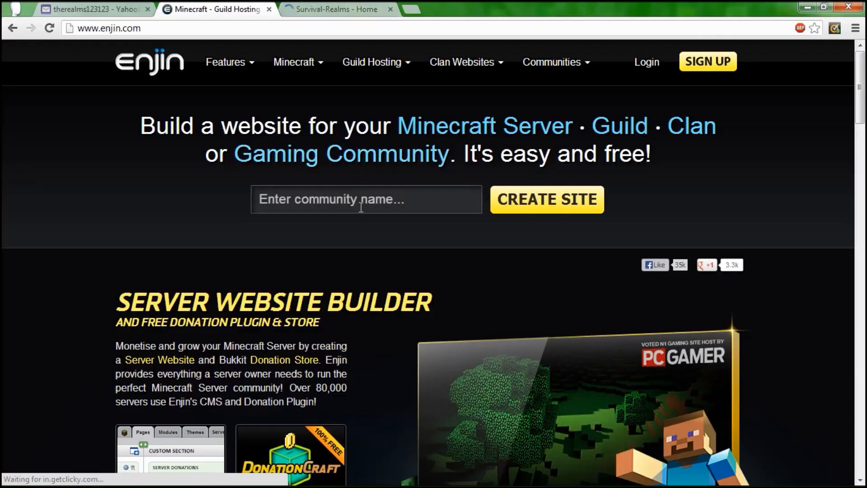
type("myenjinwebsite")
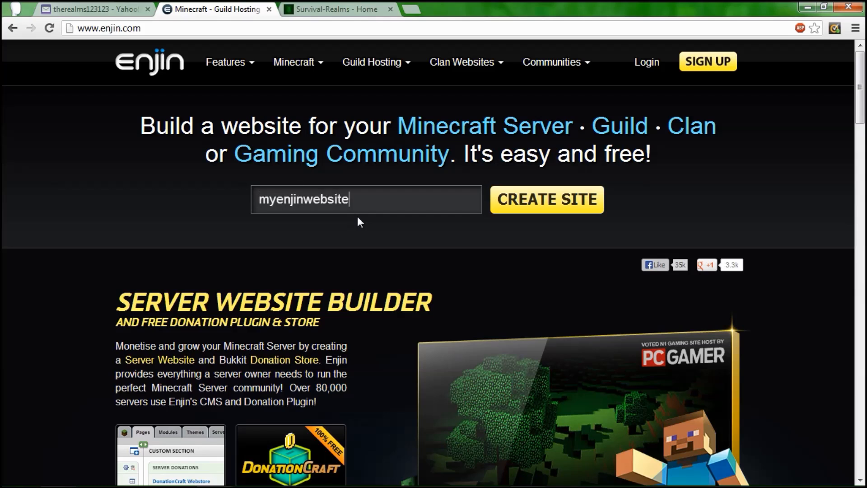
type("tutor")
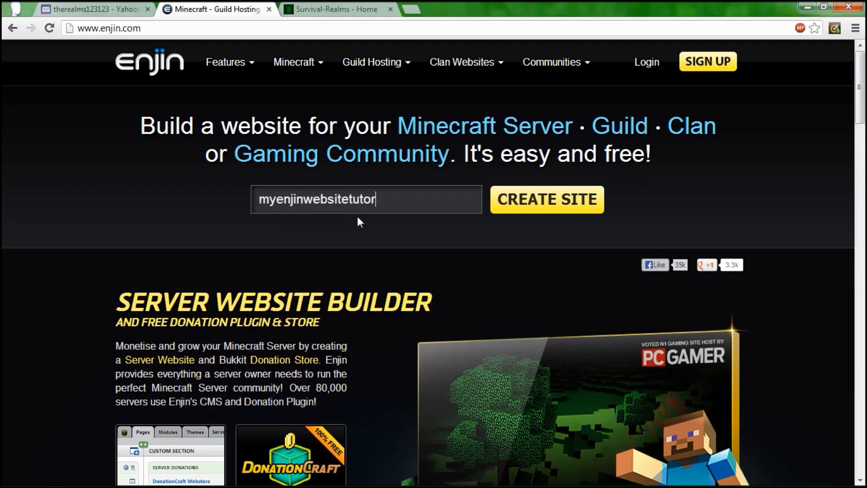
left_click(545, 200)
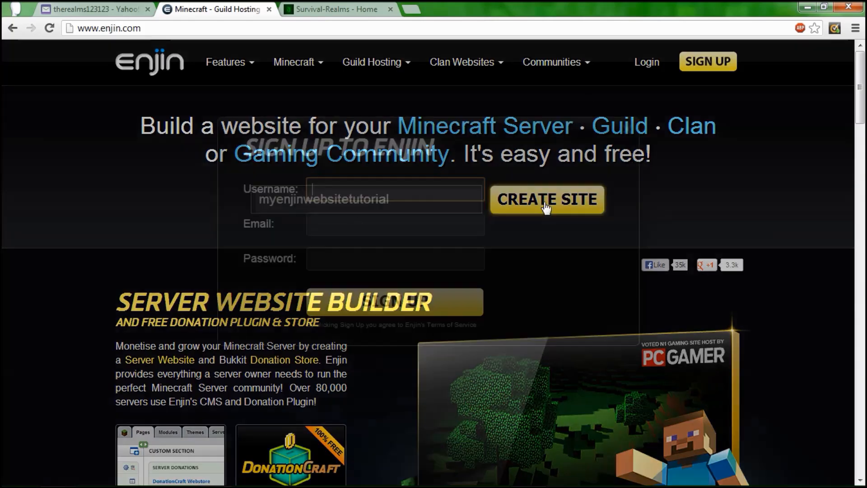
Browse the Survival Realms home page posts and return to the top
left_click(337, 9)
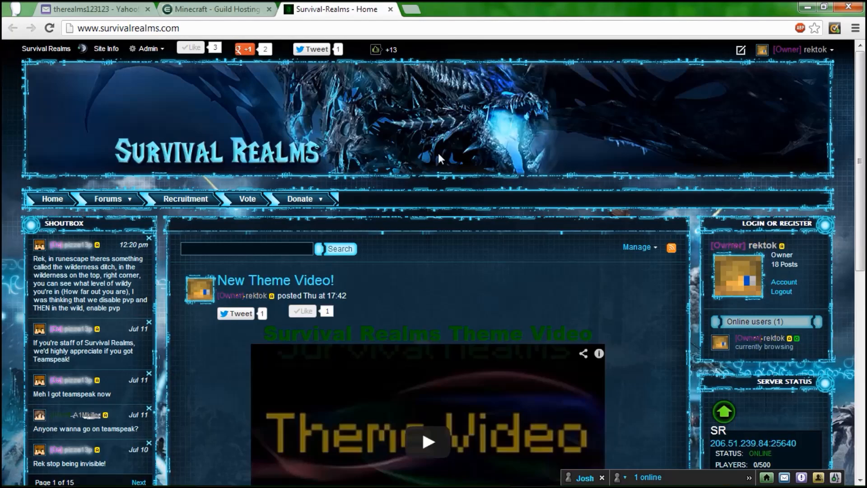
scroll("down", 3)
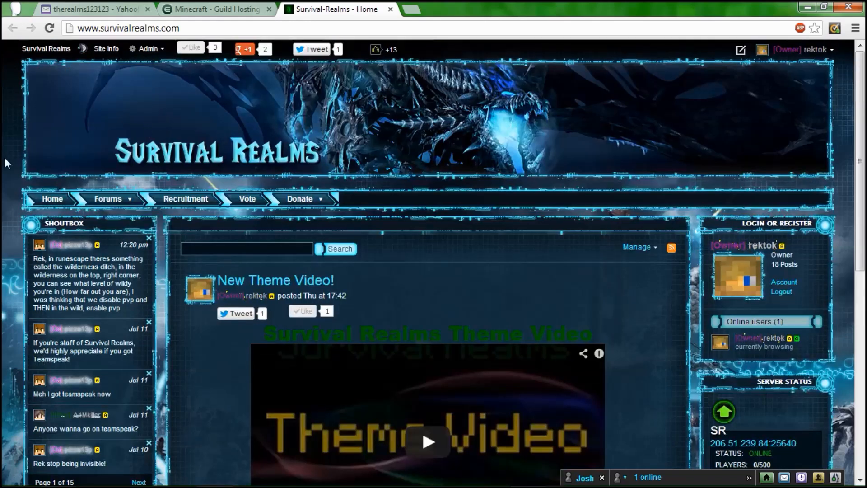
scroll("down", 3)
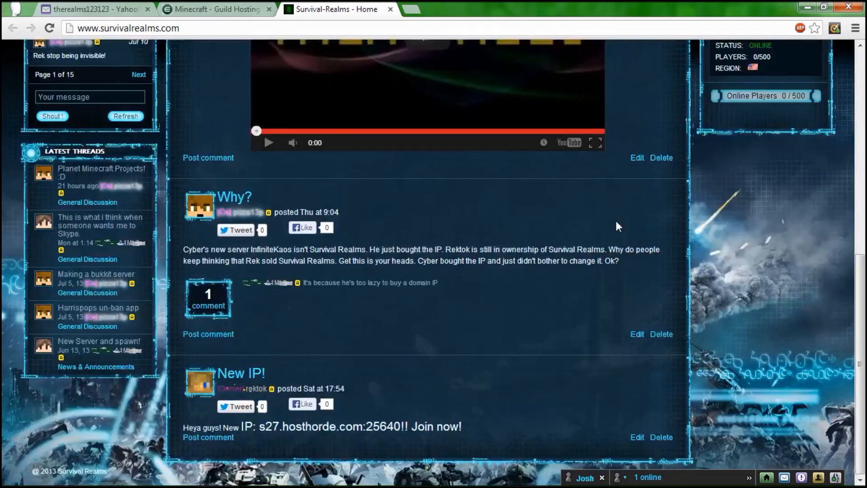
mouse_move(778, 243)
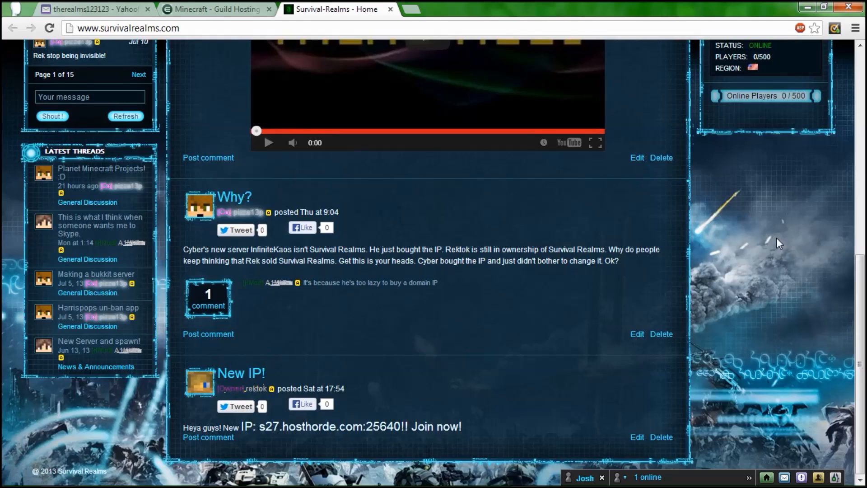
mouse_move(757, 274)
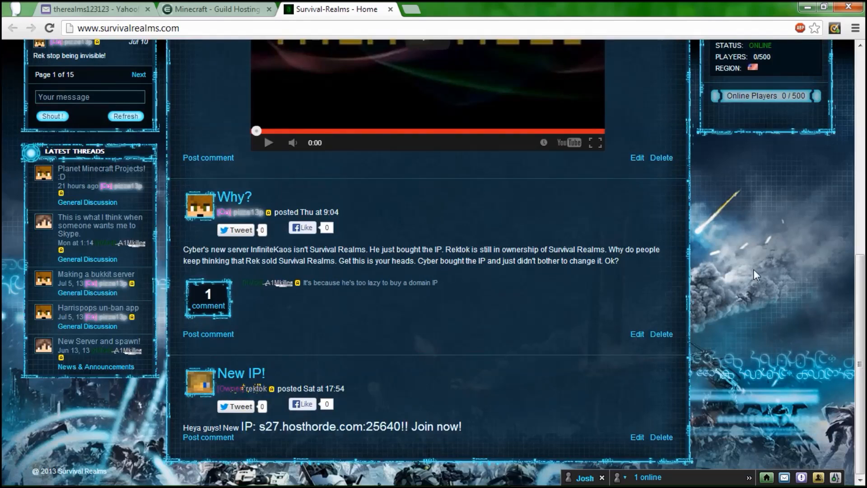
mouse_move(645, 395)
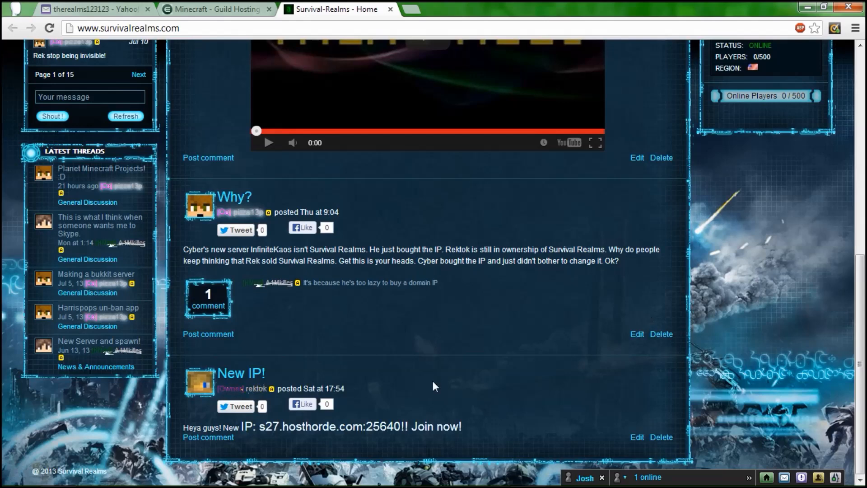
scroll("up", 3)
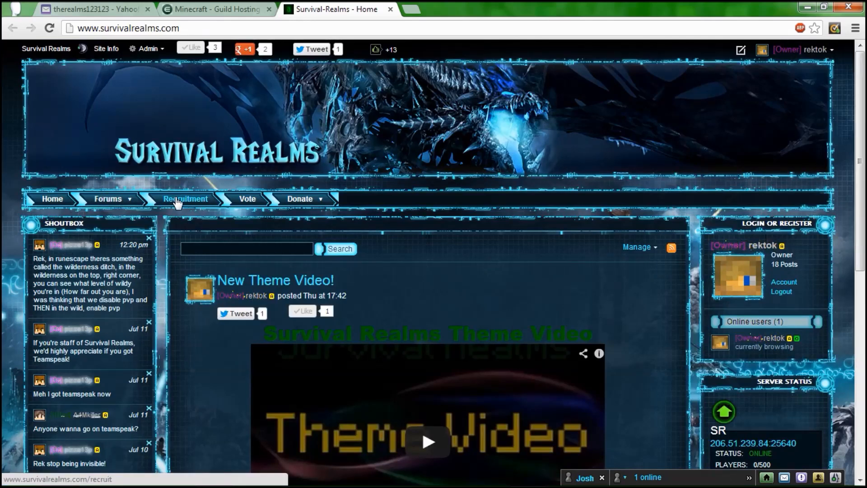
Open the Any Amount donation page from the Donate menu
left_click(300, 198)
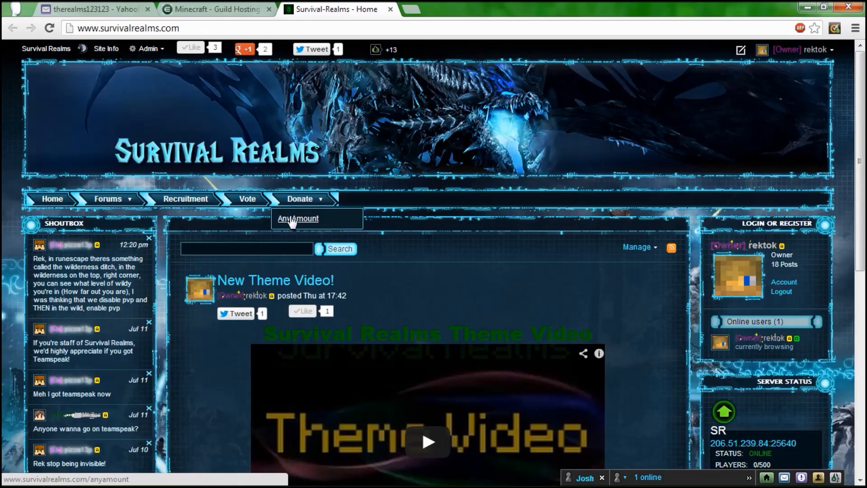
left_click(297, 219)
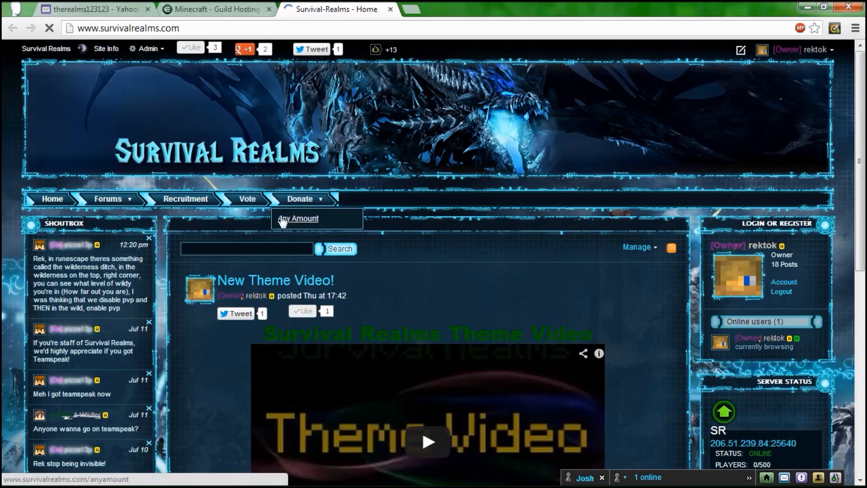
left_click(298, 218)
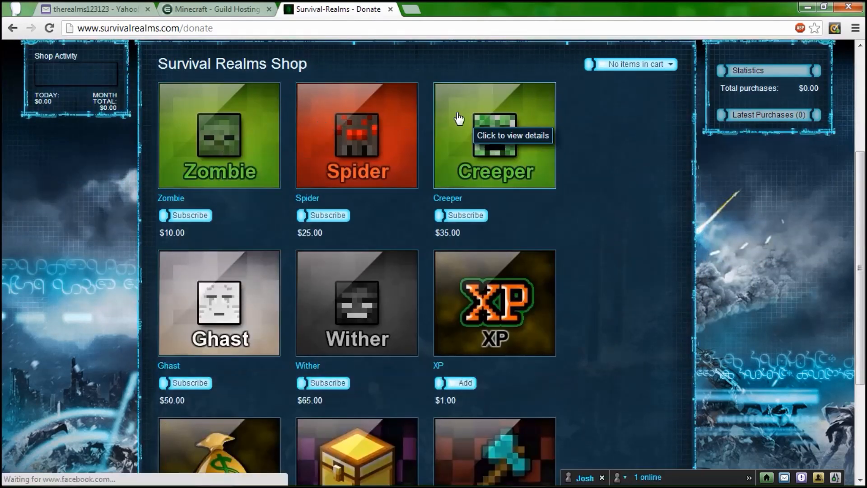
scroll("down", 3)
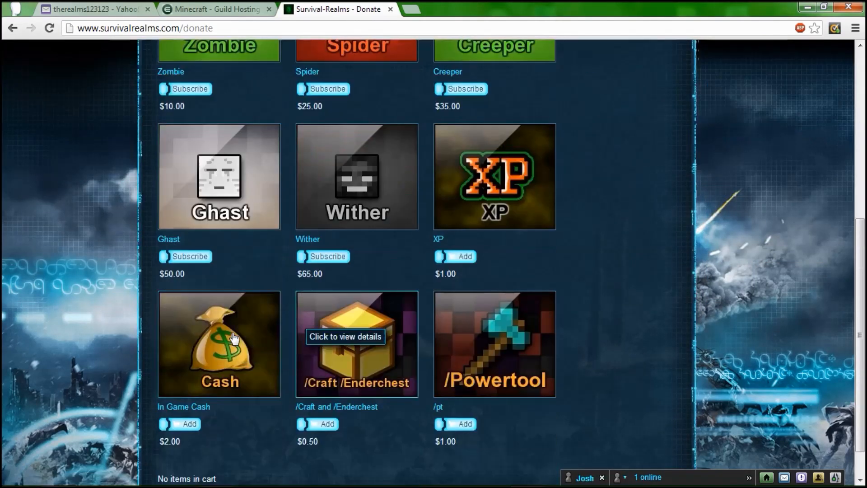
mouse_move(449, 318)
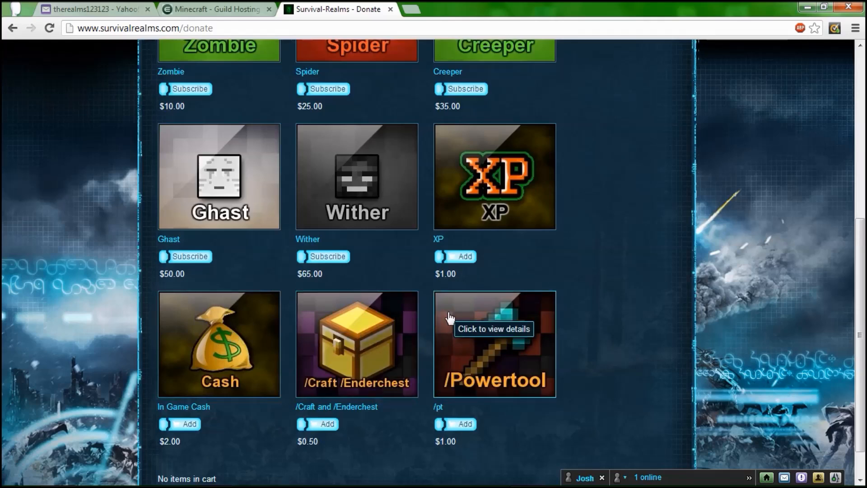
scroll("up", 3)
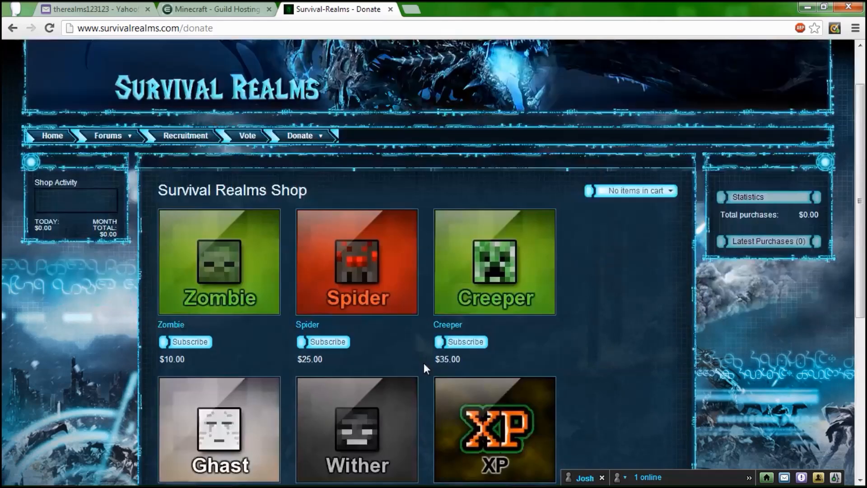
scroll("down", 3)
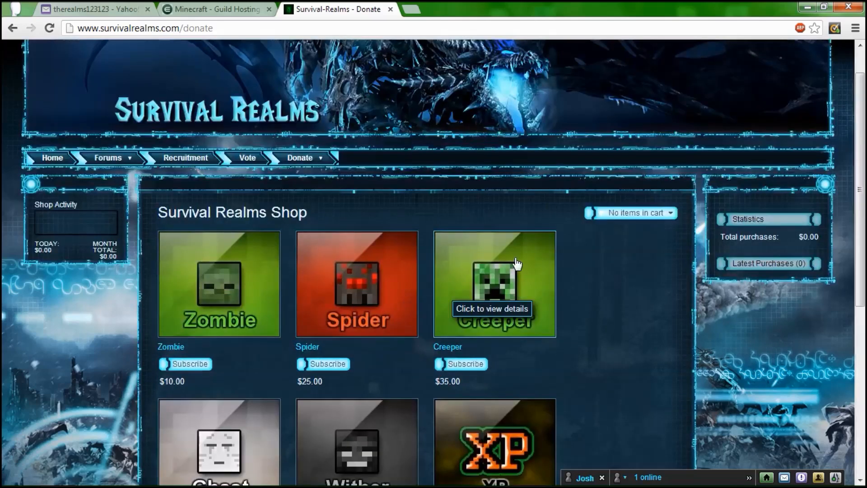
scroll("down", 3)
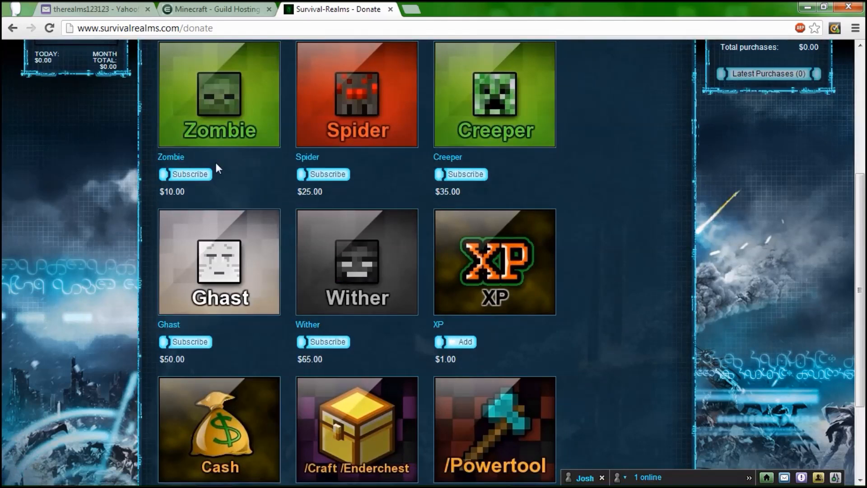
mouse_move(229, 199)
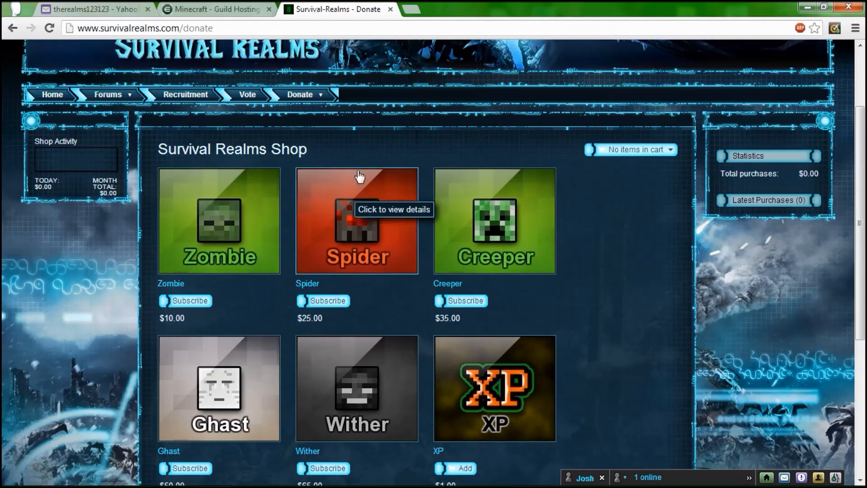
left_click(218, 220)
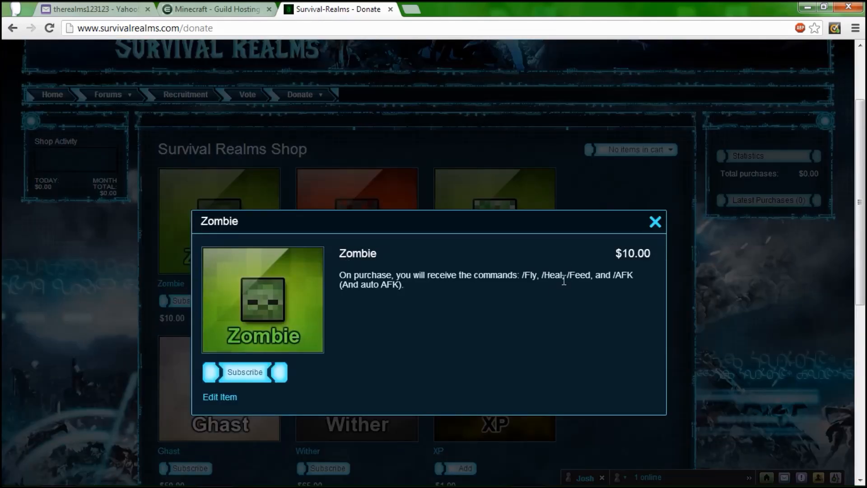
mouse_move(638, 231)
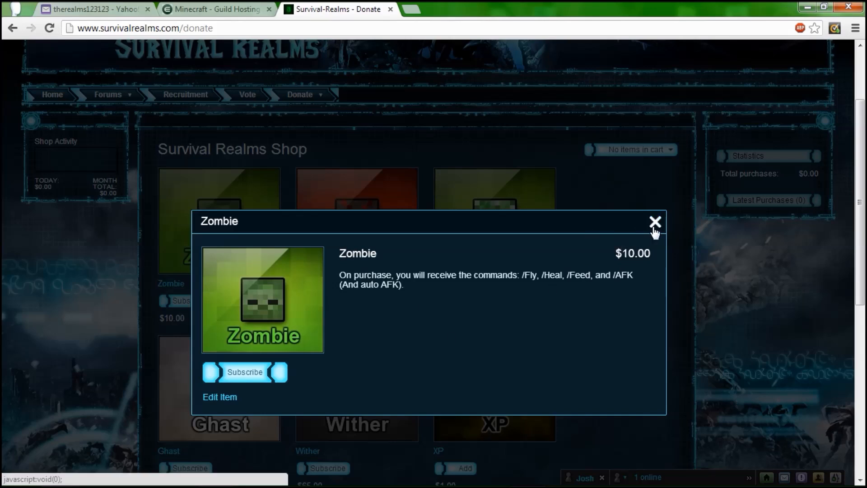
left_click(655, 222)
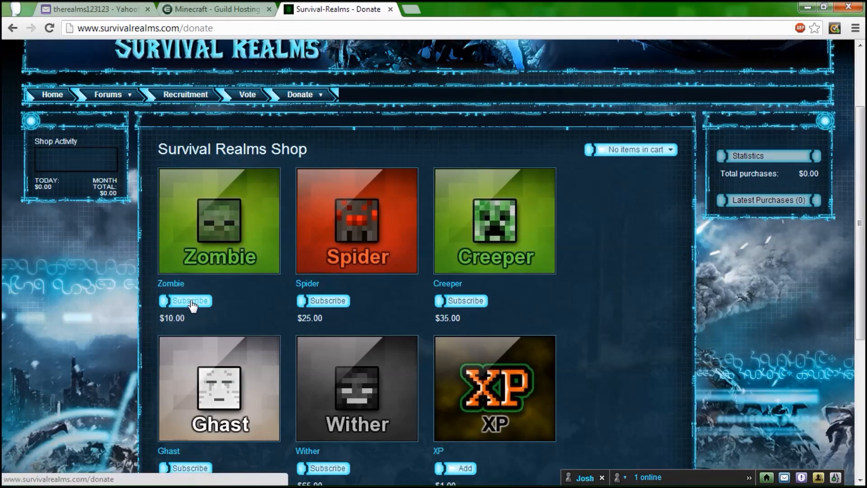
scroll("down", 3)
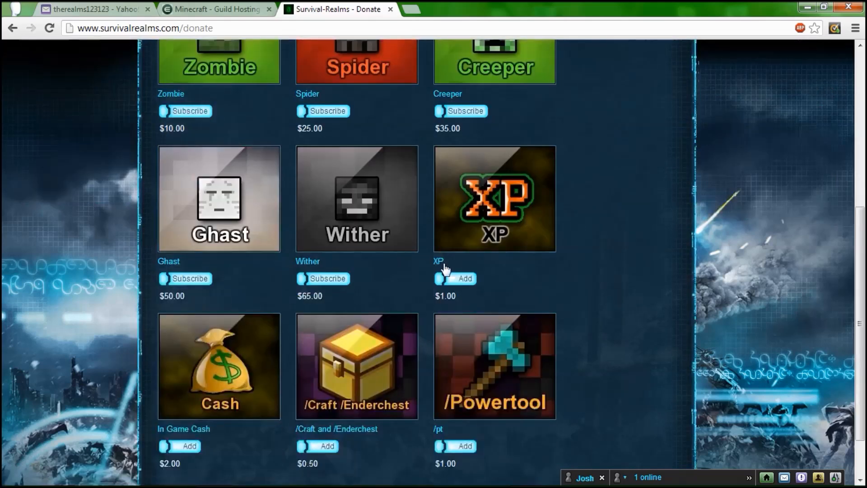
scroll("down", 3)
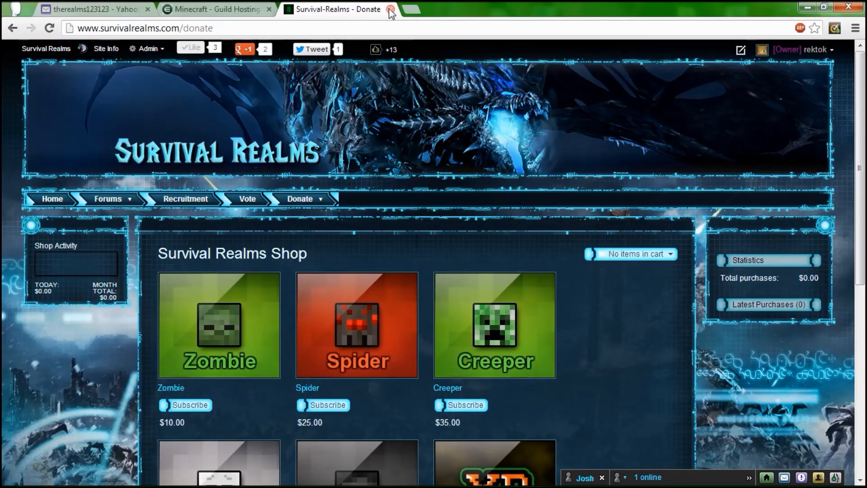
left_click(388, 9)
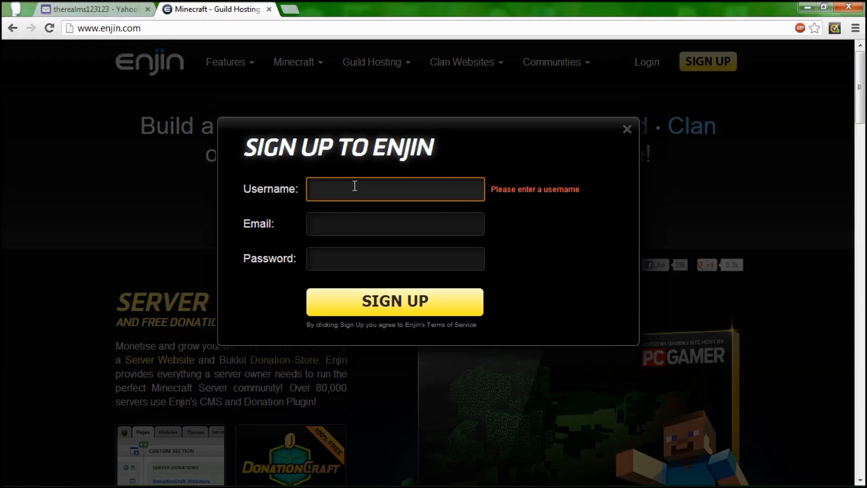
left_click(395, 189)
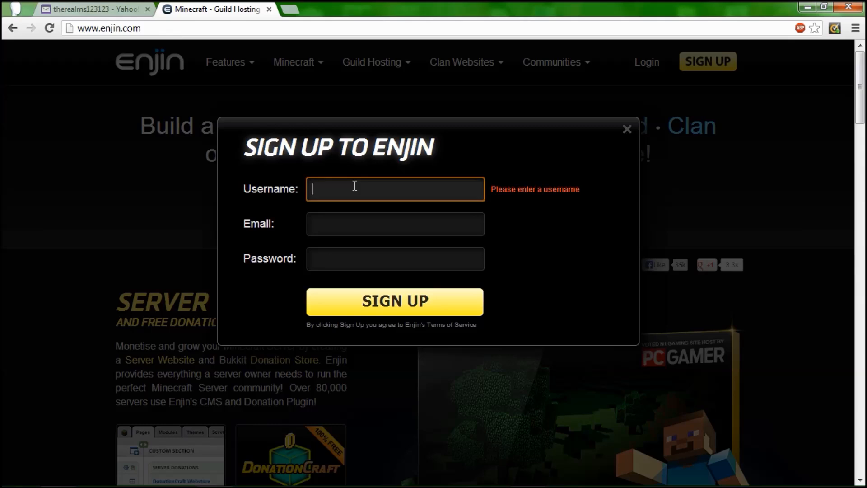
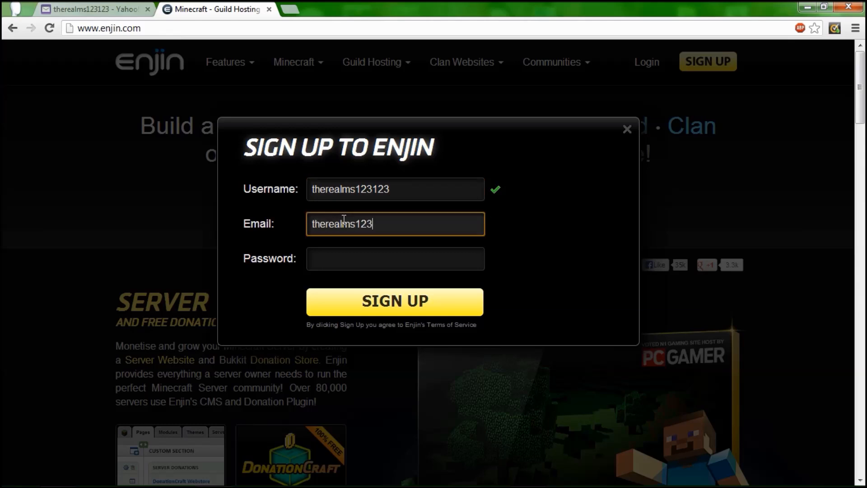
left_click(395, 258)
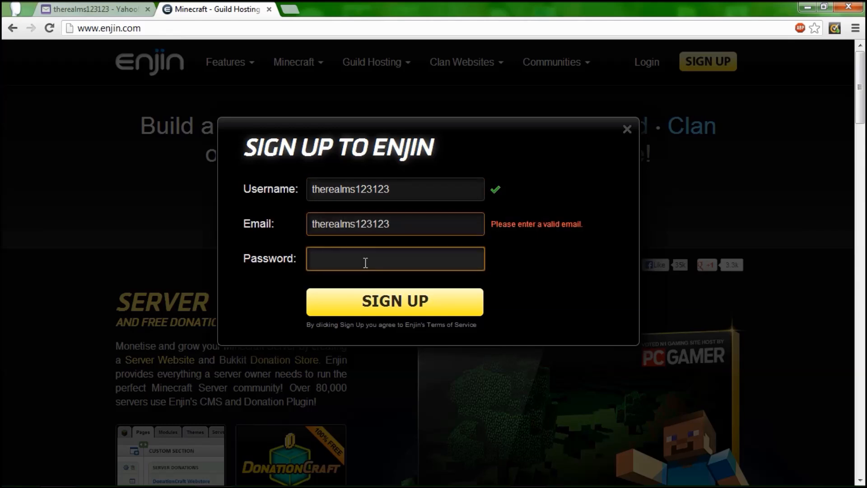
left_click(394, 223)
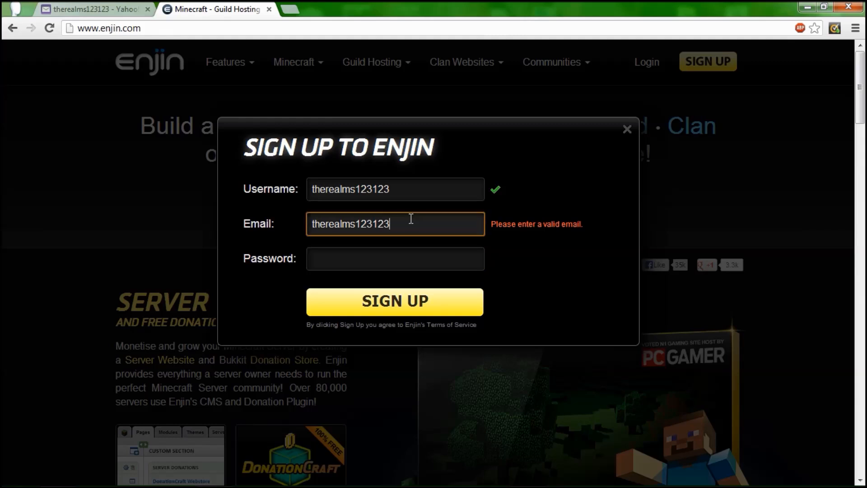
type("@yahoo.com")
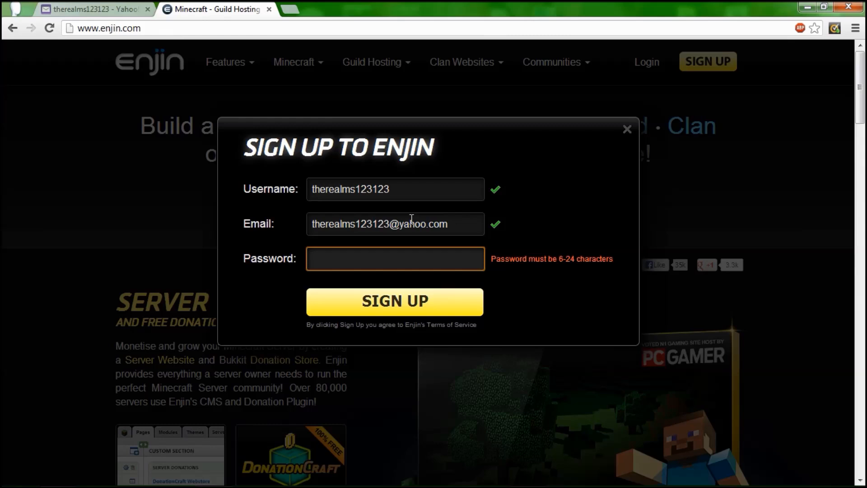
left_click(394, 259)
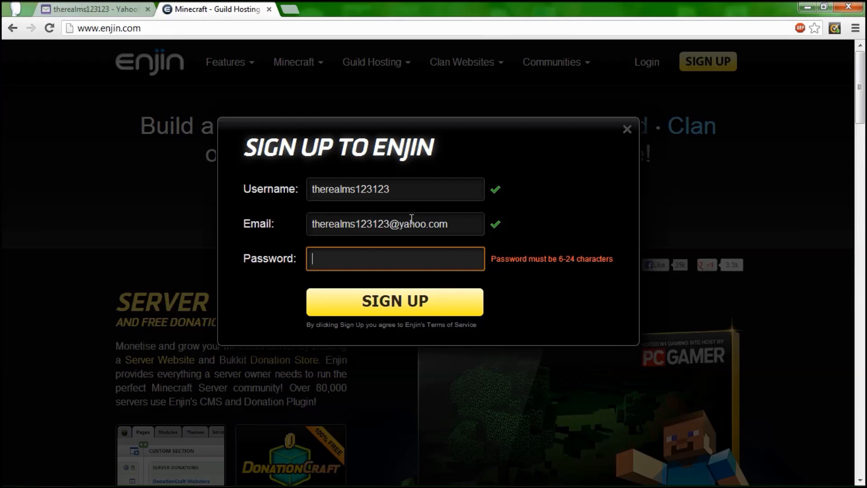
type("•••")
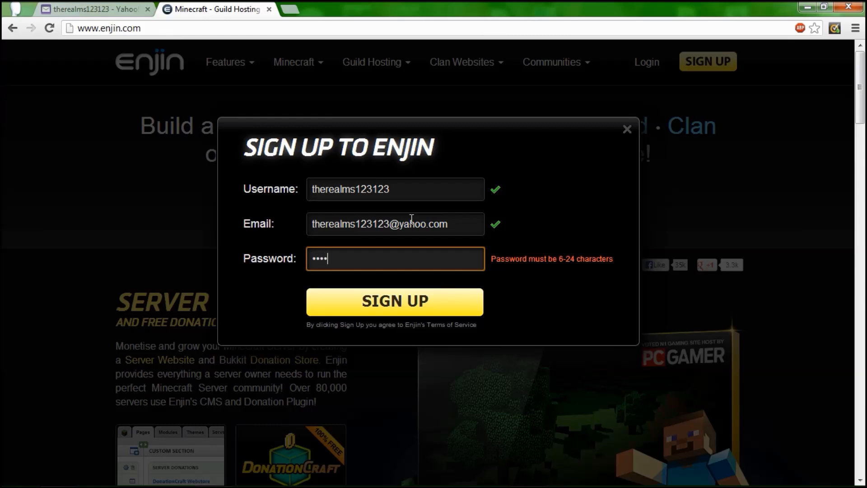
type("•")
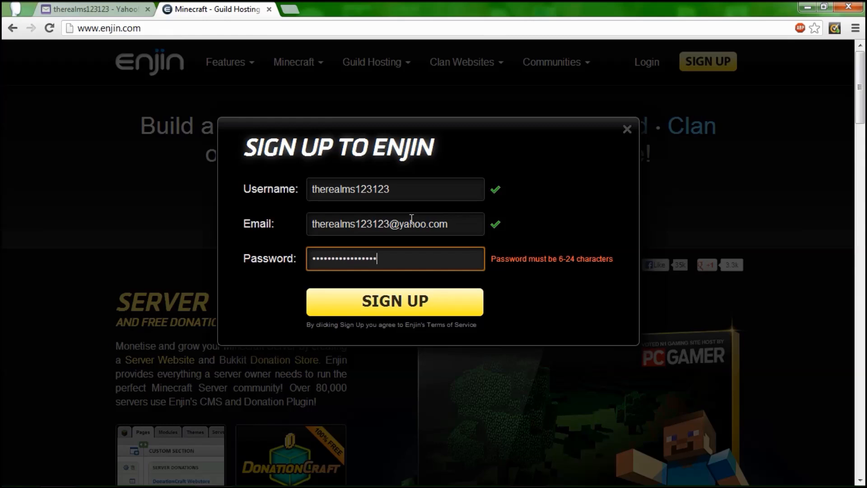
Submit the sign-up and finish with the captcha words 'taylor cesjan'
left_click(395, 301)
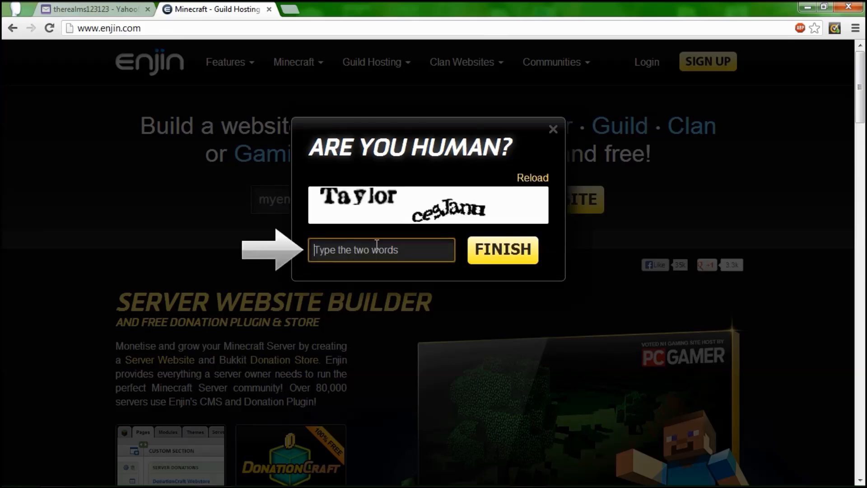
type("taylor")
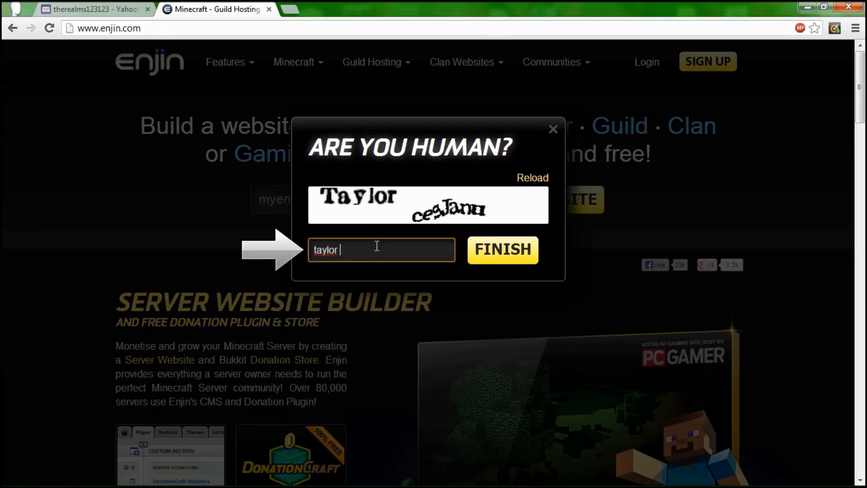
type("cesjanu")
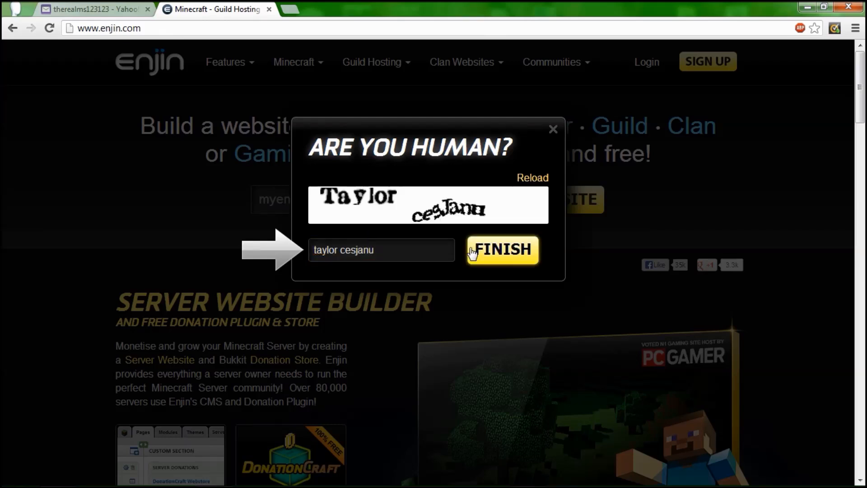
left_click(501, 249)
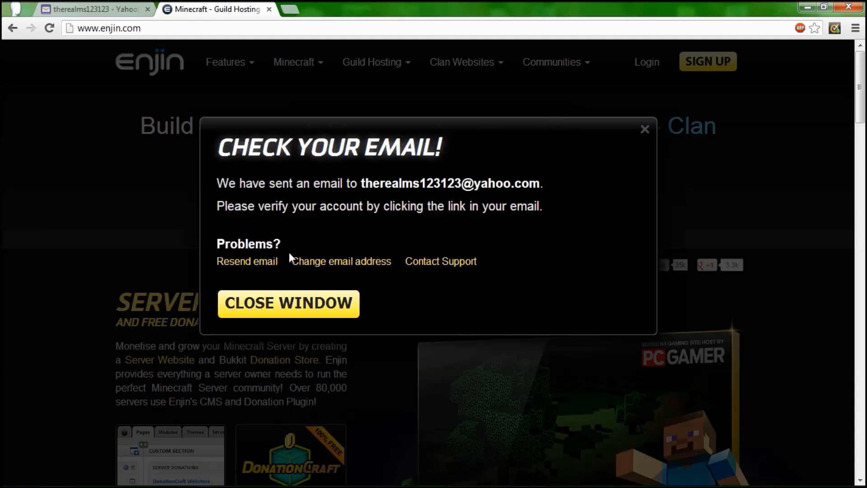
Check the Yahoo Mail inbox for the verification email
left_click(93, 9)
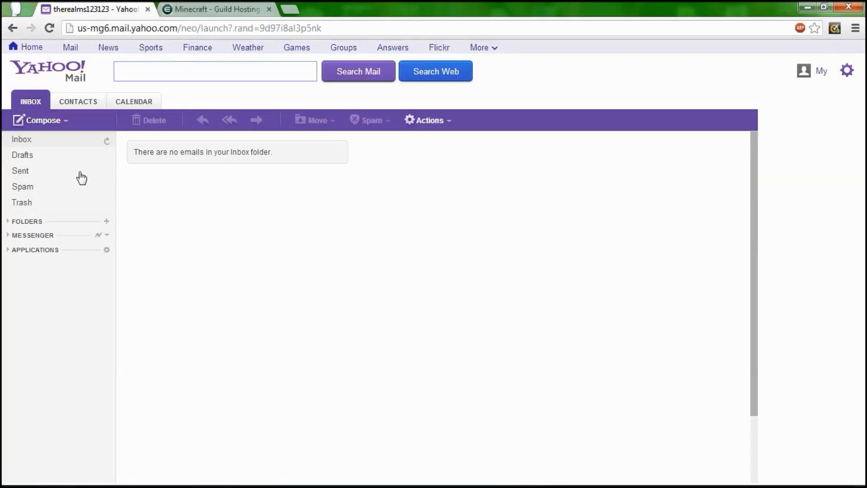
mouse_move(20, 139)
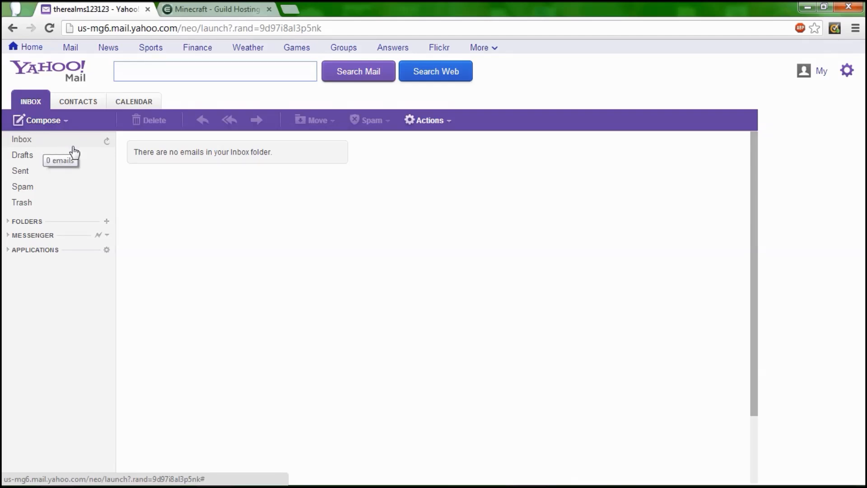
left_click(106, 141)
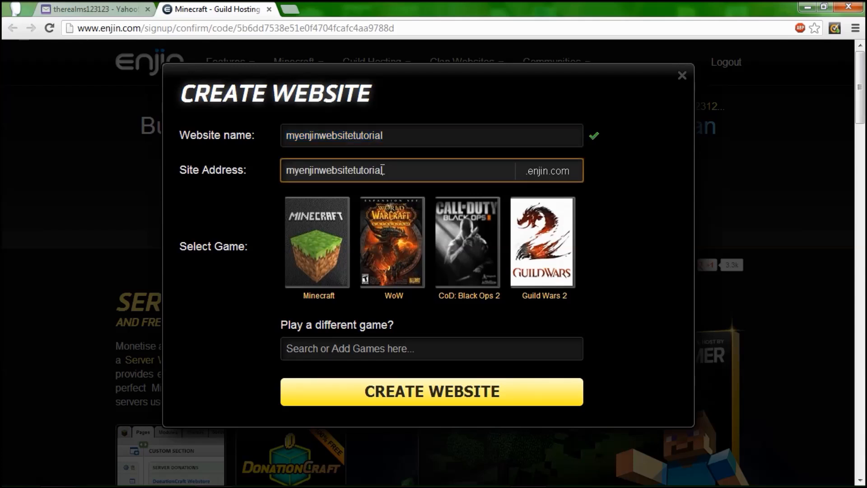
Choose Minecraft (PC) as the site's game and create the website
left_click(317, 242)
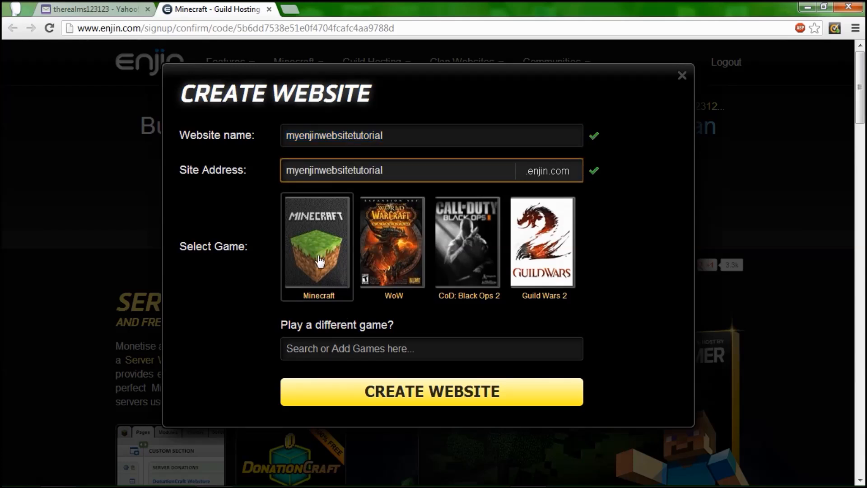
left_click(317, 245)
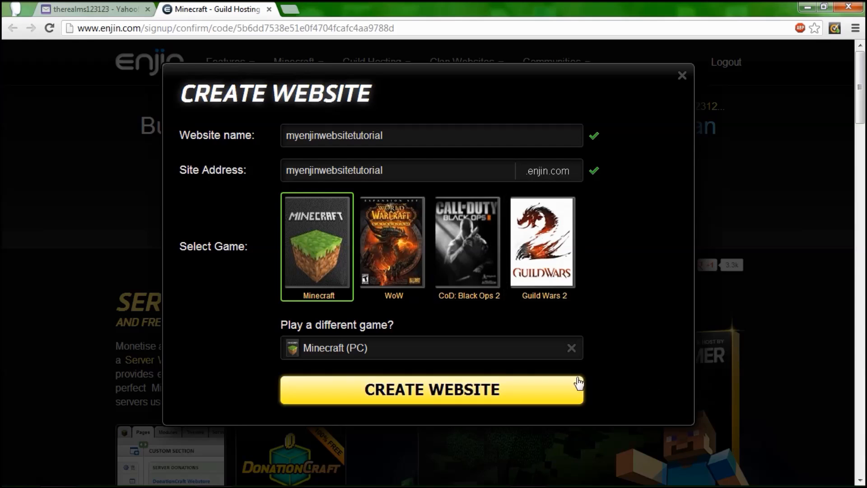
left_click(431, 389)
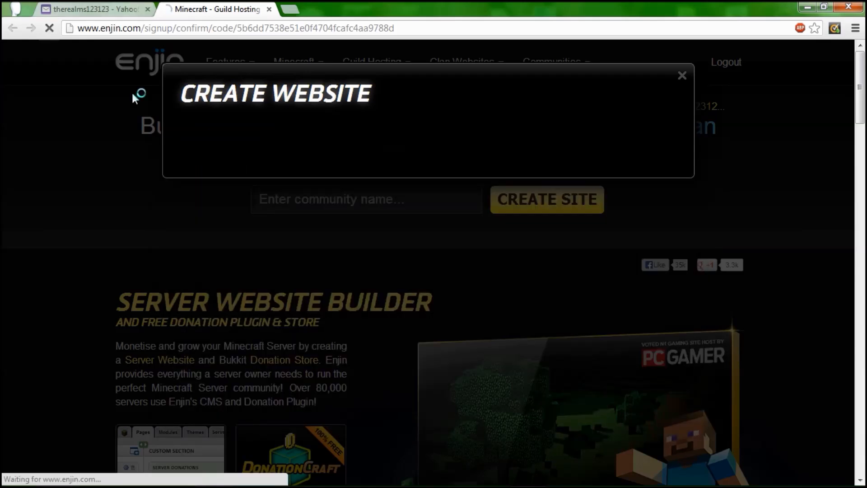
Dismiss the 'Congrats on making your website!' popup on the new site's home page
left_click(546, 199)
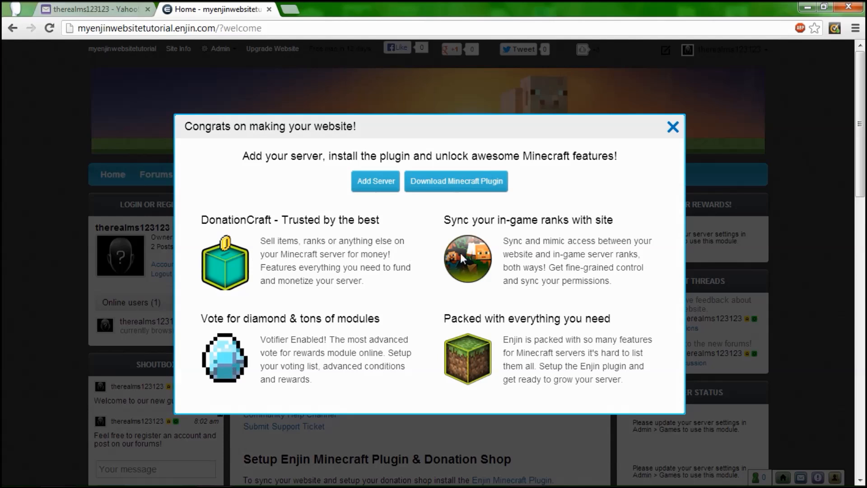
mouse_move(459, 269)
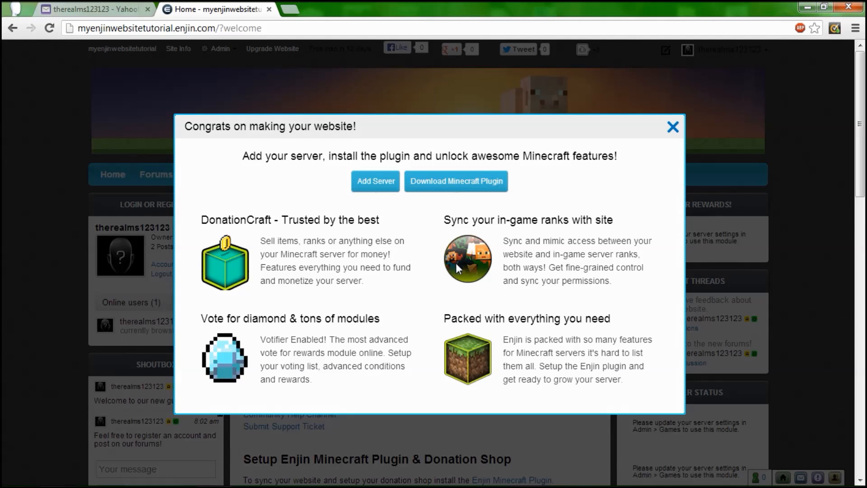
mouse_move(479, 337)
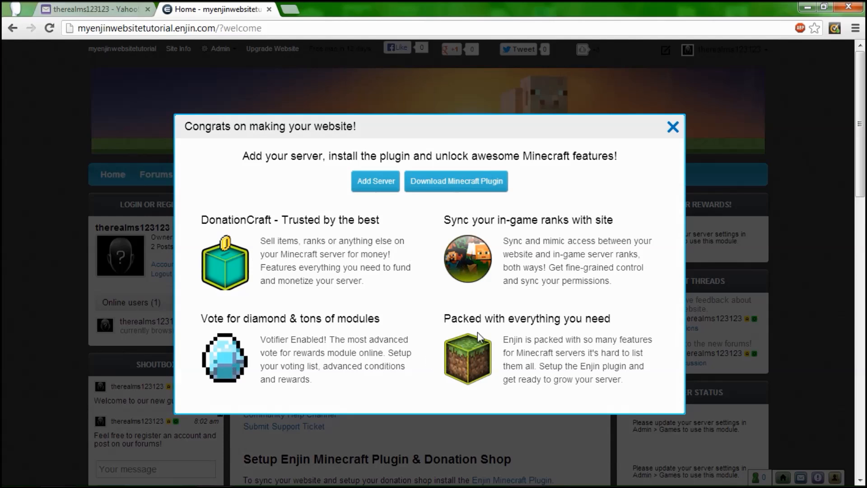
left_click(673, 126)
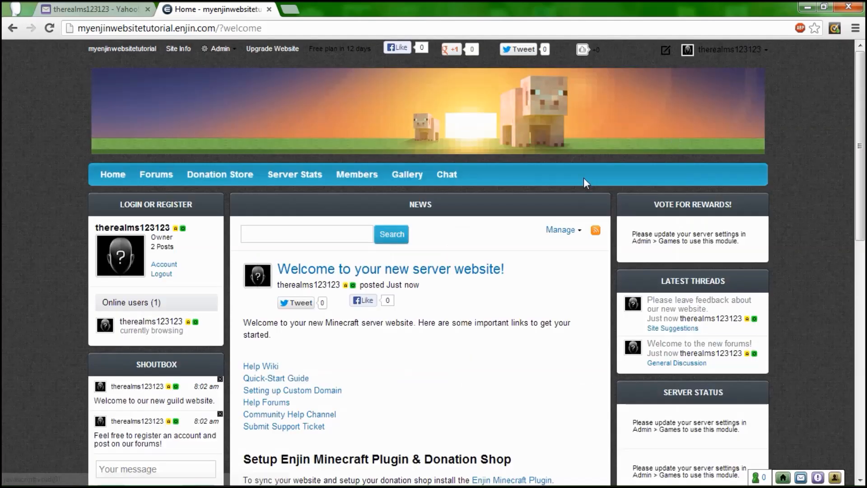
scroll("down", 3)
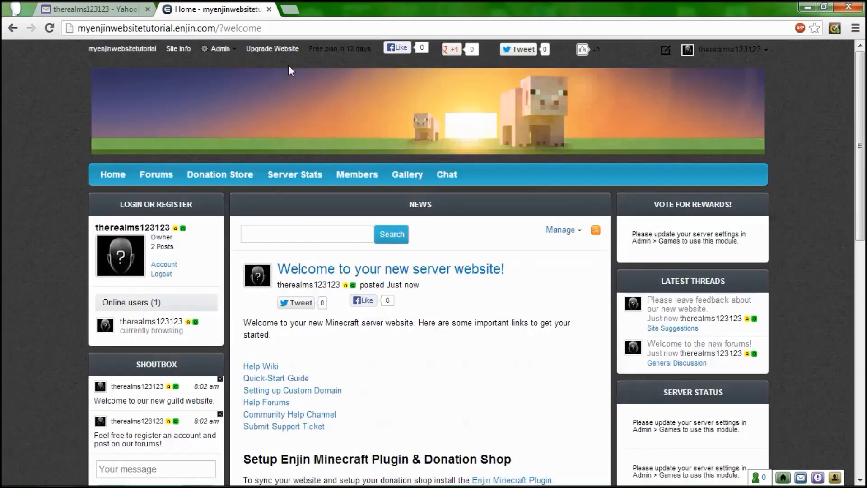
Go to Themes from the Admin menu to see the layout directory
left_click(219, 48)
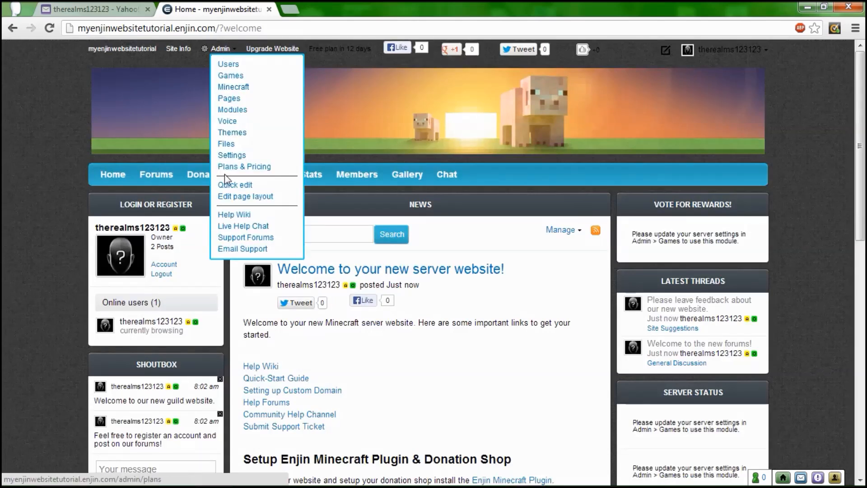
mouse_move(233, 132)
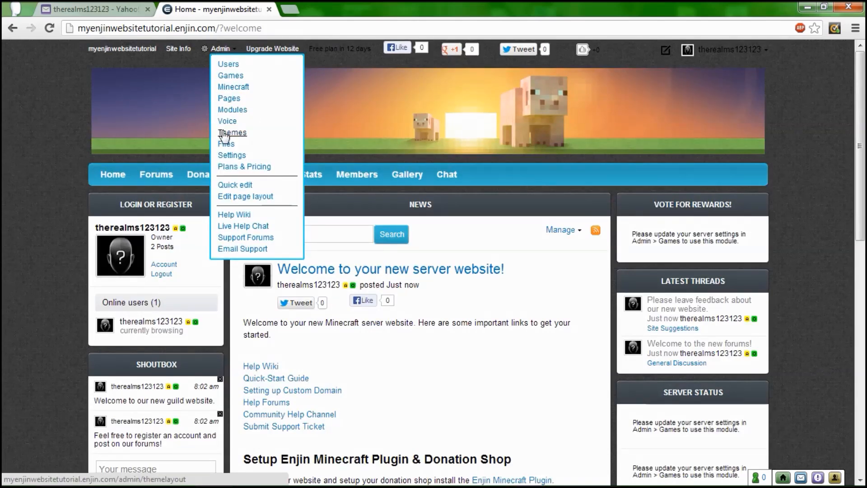
left_click(232, 133)
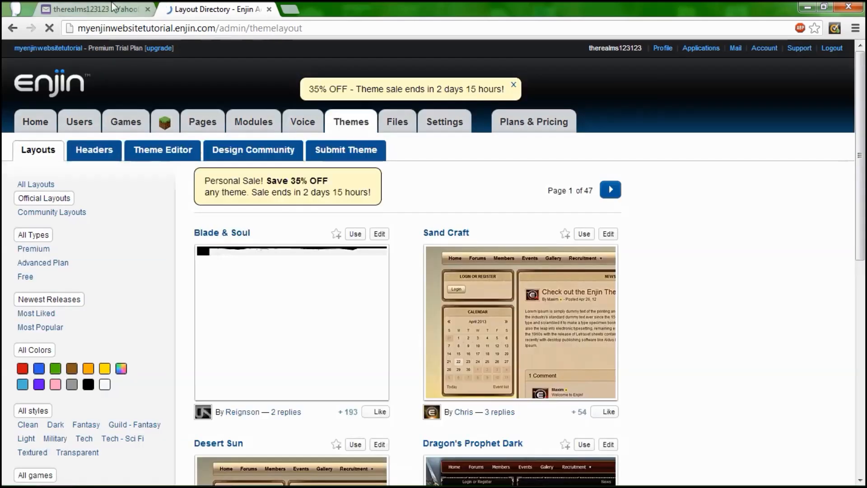
left_click(88, 9)
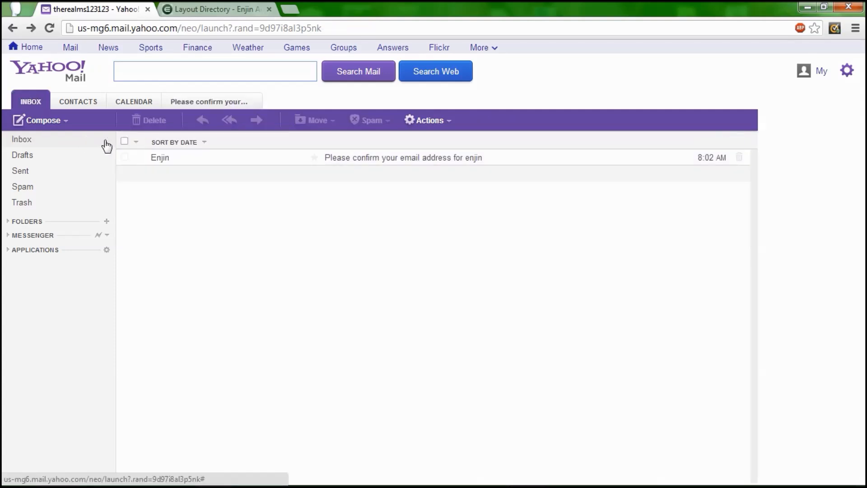
left_click(216, 9)
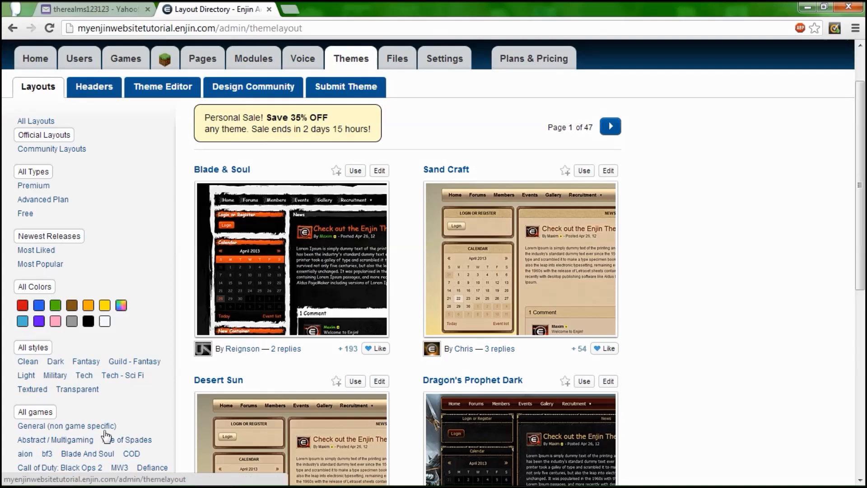
Filter the layout directory to minecraft layouts and go to page 2 of 3
scroll("down", 3)
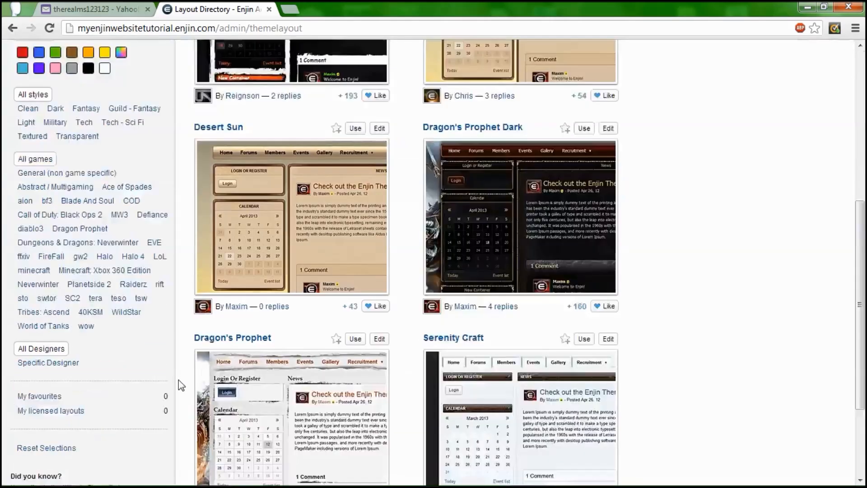
mouse_move(105, 270)
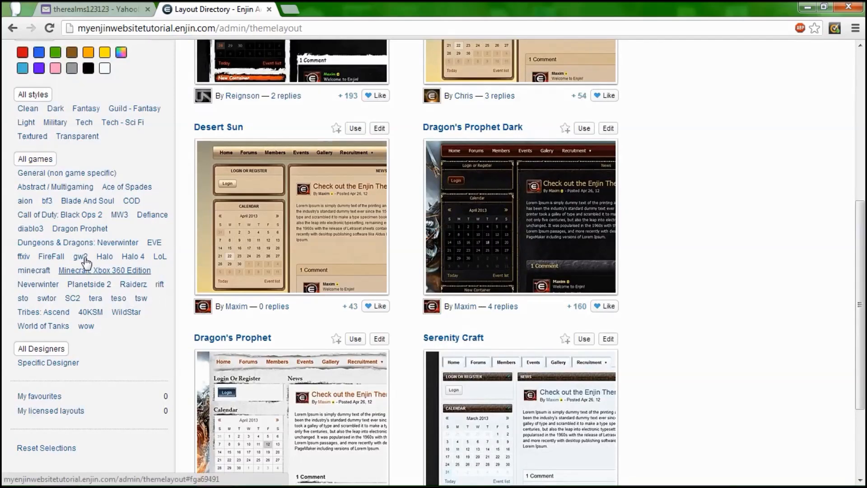
left_click(33, 270)
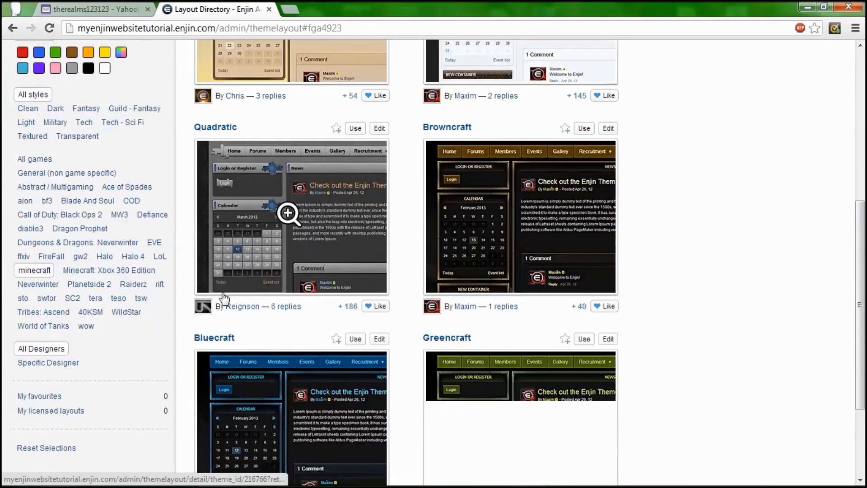
scroll("down", 3)
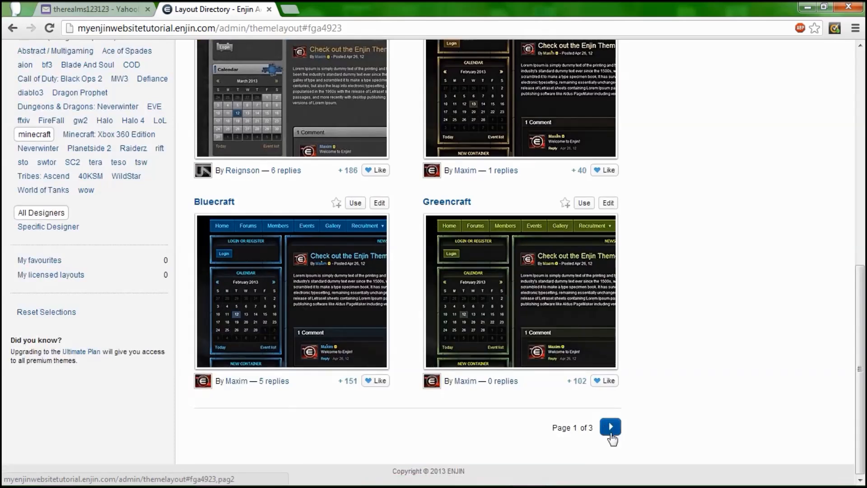
left_click(611, 427)
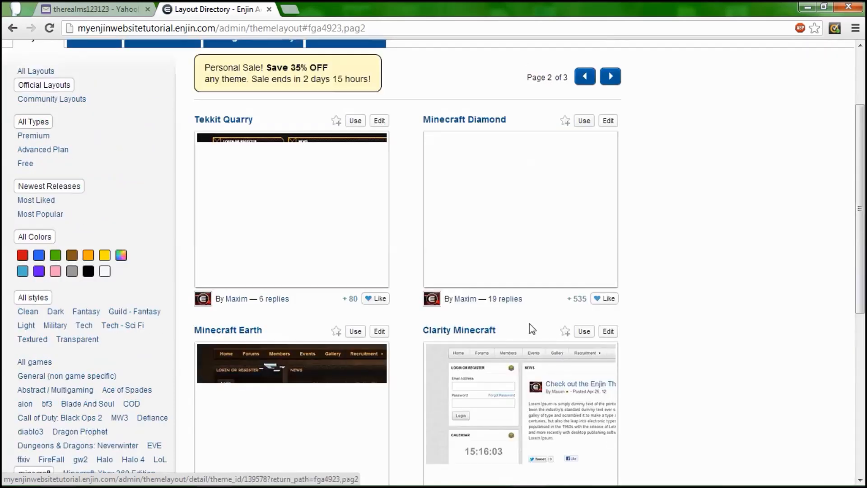
Scroll through the page-2 Minecraft layouts such as Tekkit Quarry and Minecraft Diamond
scroll("down", 3)
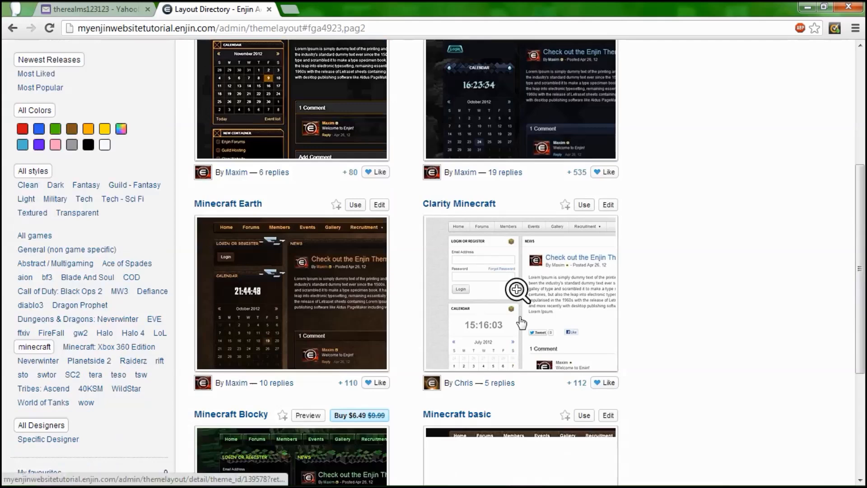
scroll("down", 3)
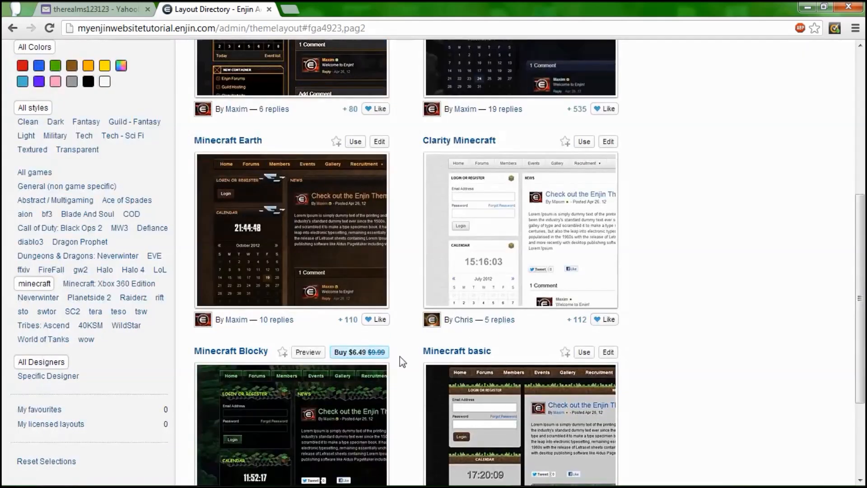
mouse_move(359, 351)
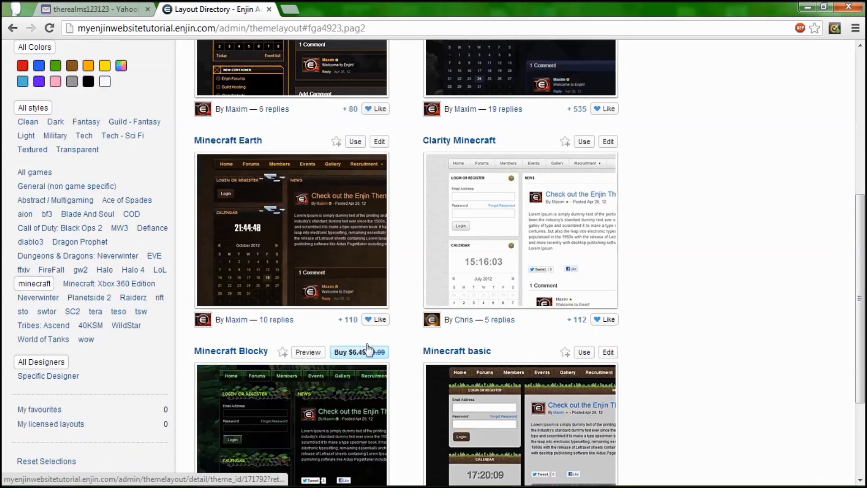
scroll("down", 3)
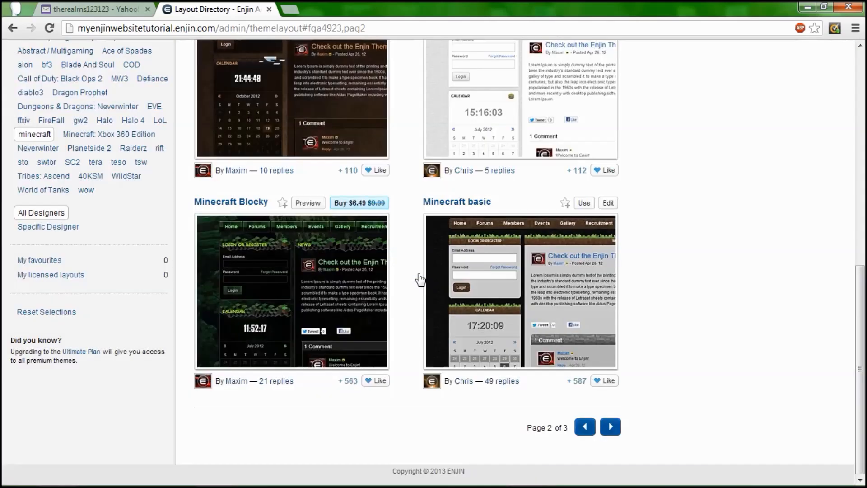
scroll("up", 3)
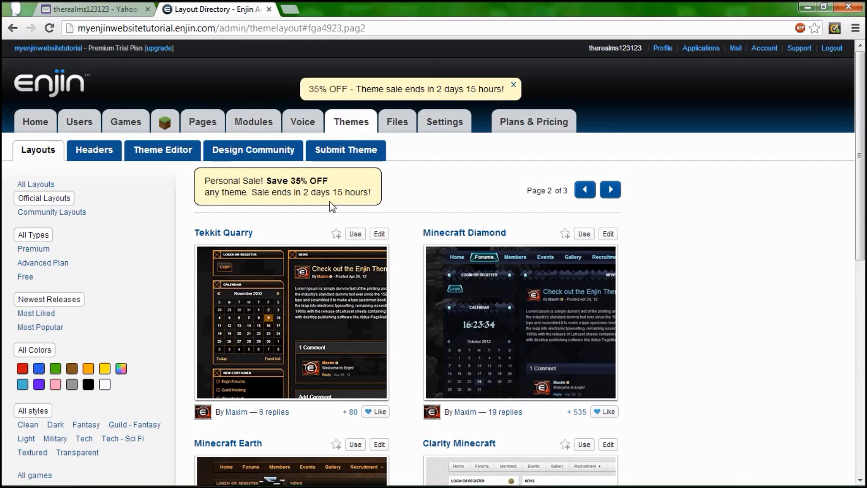
mouse_move(164, 11)
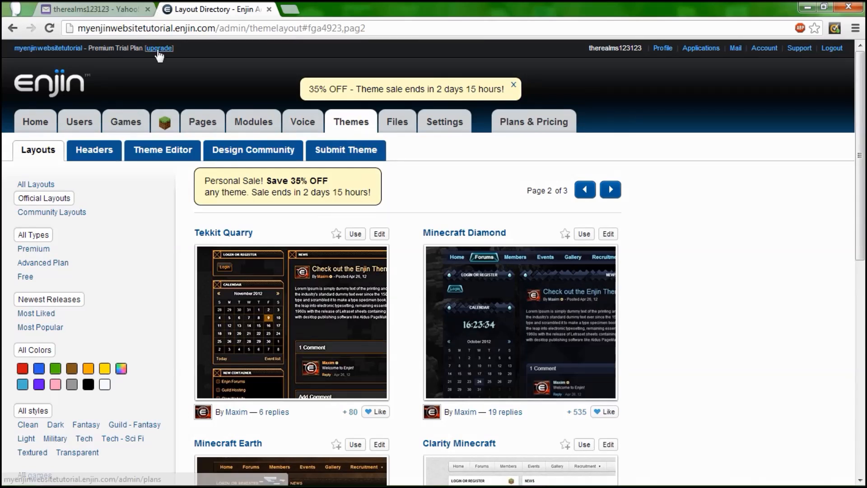
View the Plans & Pricing page (Advanced $7.15, Ultimate $23.95), then head back to the site home
left_click(159, 48)
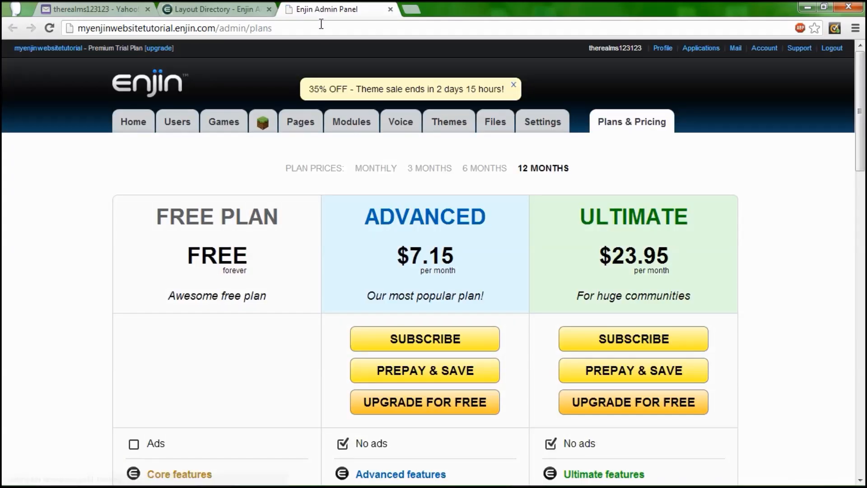
mouse_move(470, 6)
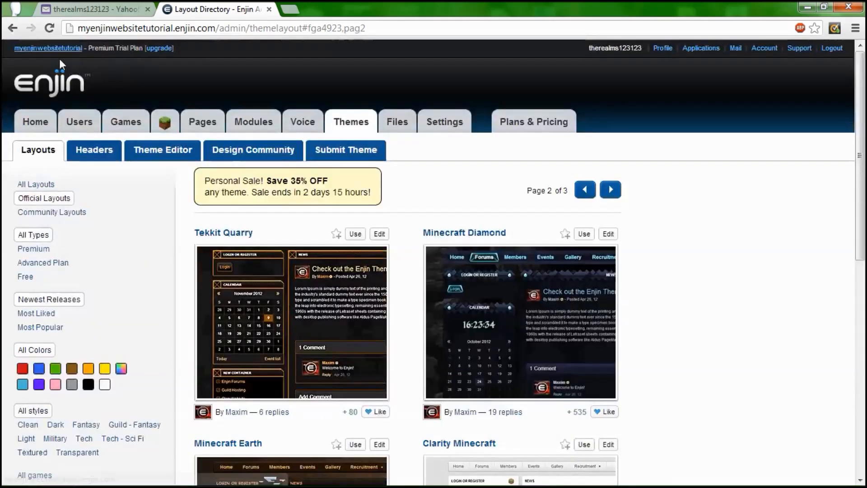
left_click(88, 9)
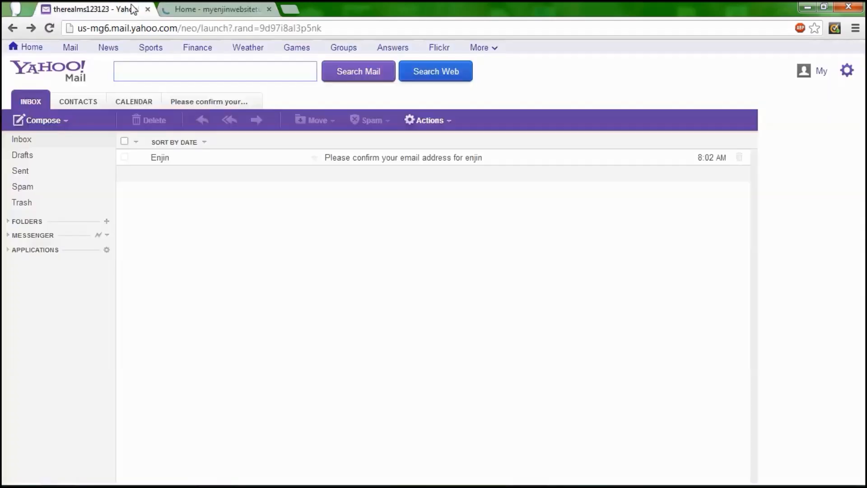
Close the mail tab and scroll through the new Enjin site's home page
left_click(216, 9)
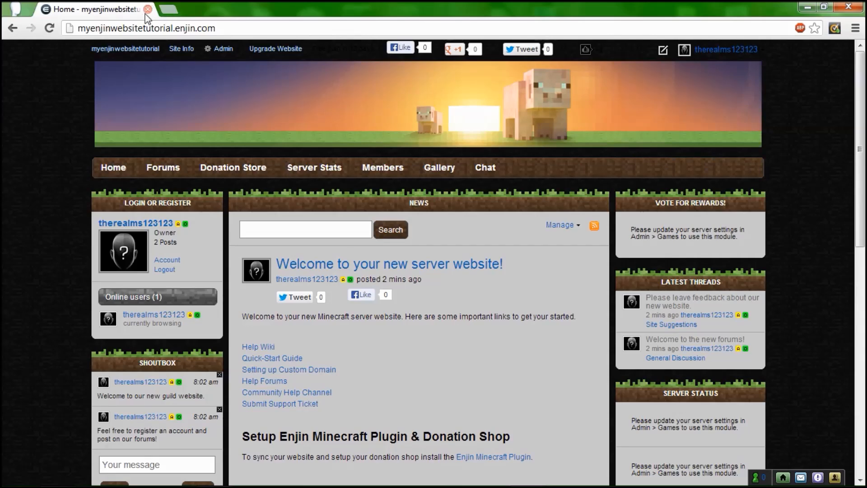
scroll("down", 3)
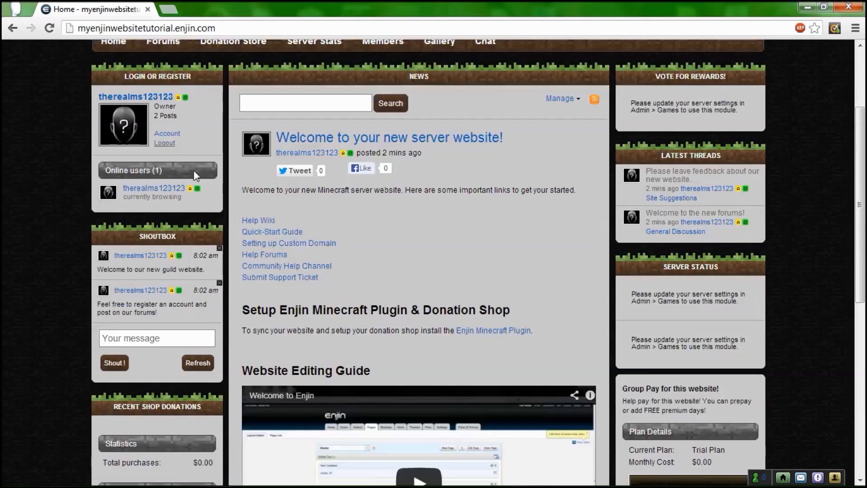
scroll("down", 3)
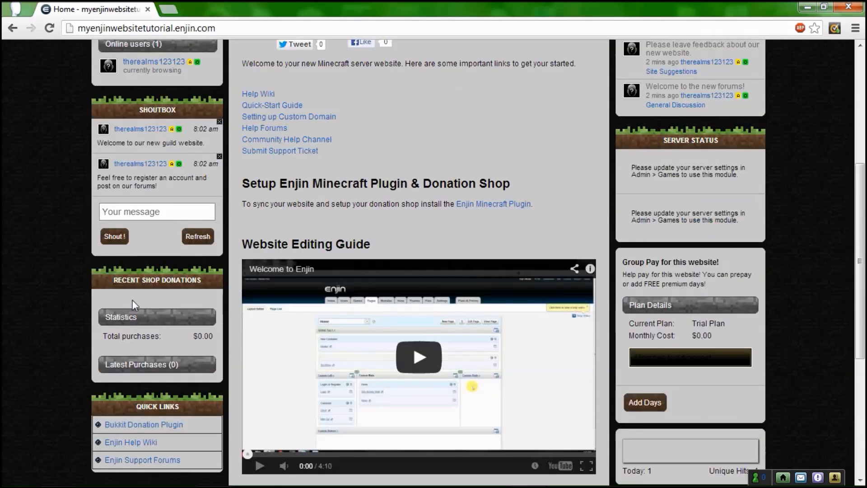
scroll("down", 3)
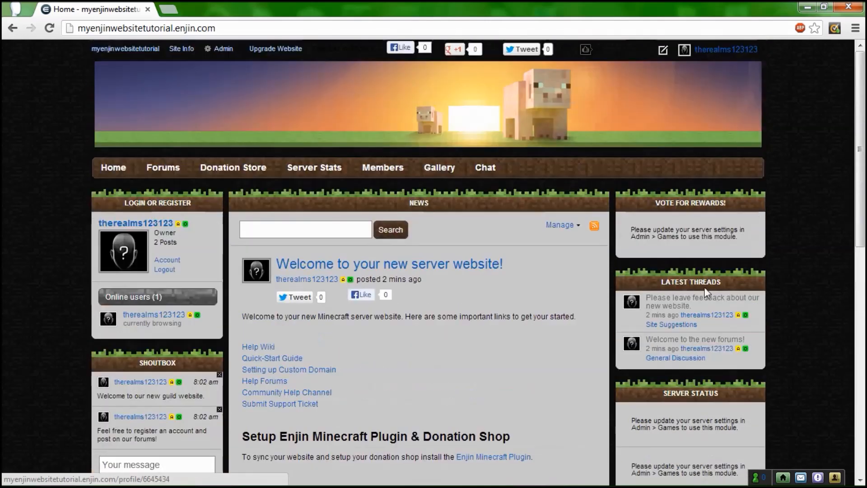
mouse_move(209, 51)
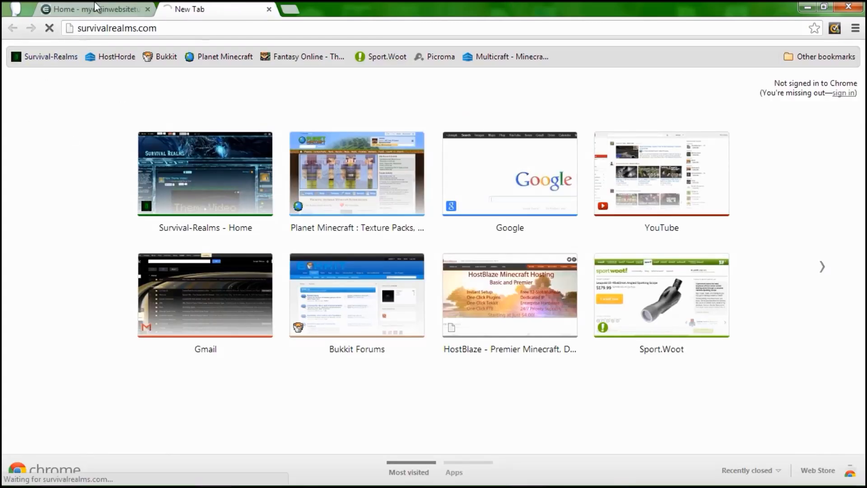
Return to the Enjin home tab with Survival-Realms left open in another tab
left_click(83, 9)
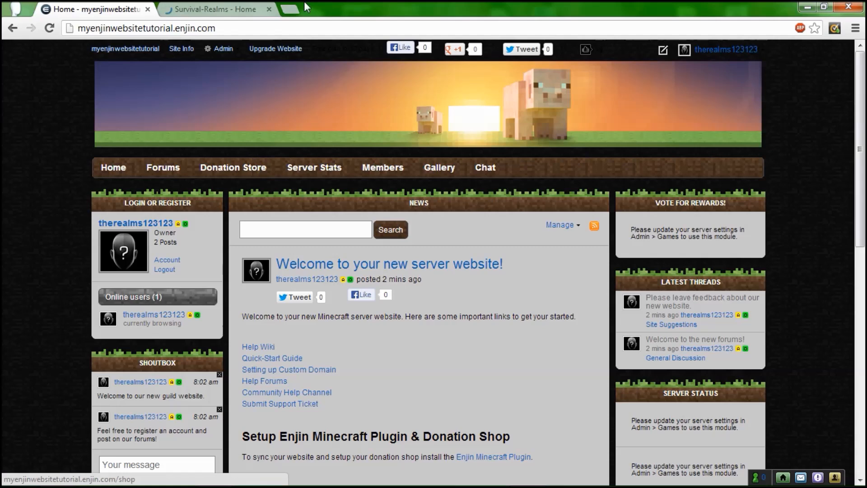
left_click(216, 9)
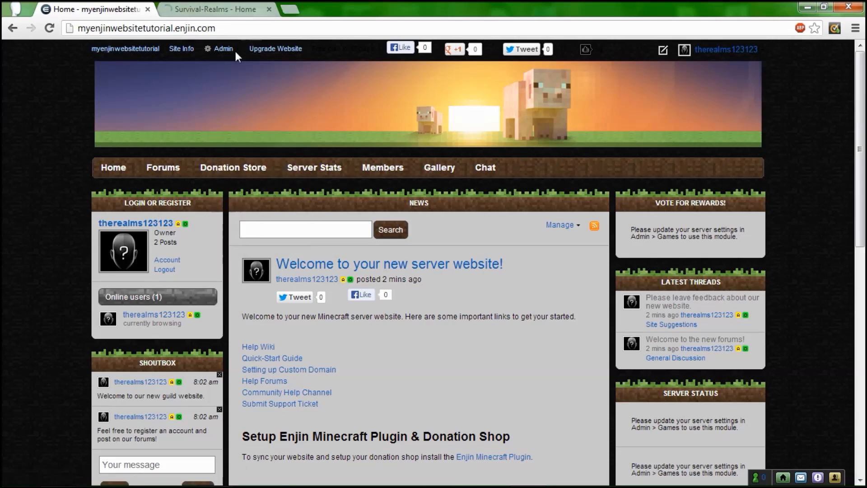
In Admin's page layout editor, delete the Chat page from the site's page list
left_click(222, 49)
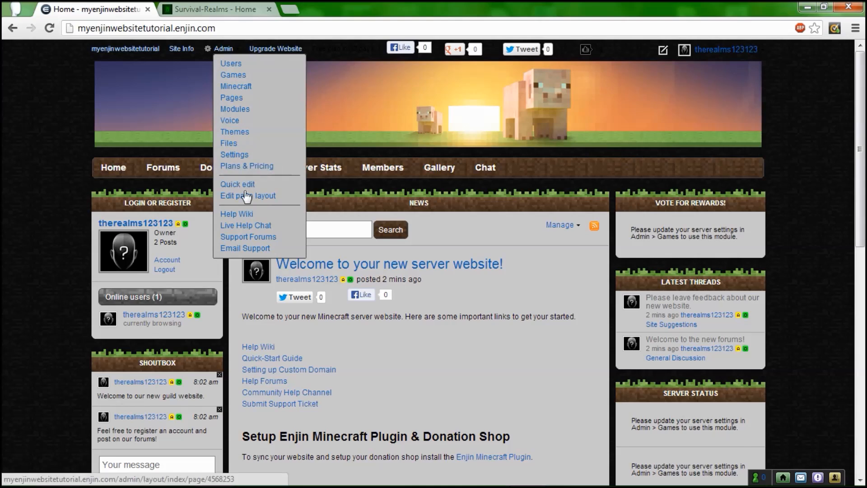
left_click(247, 195)
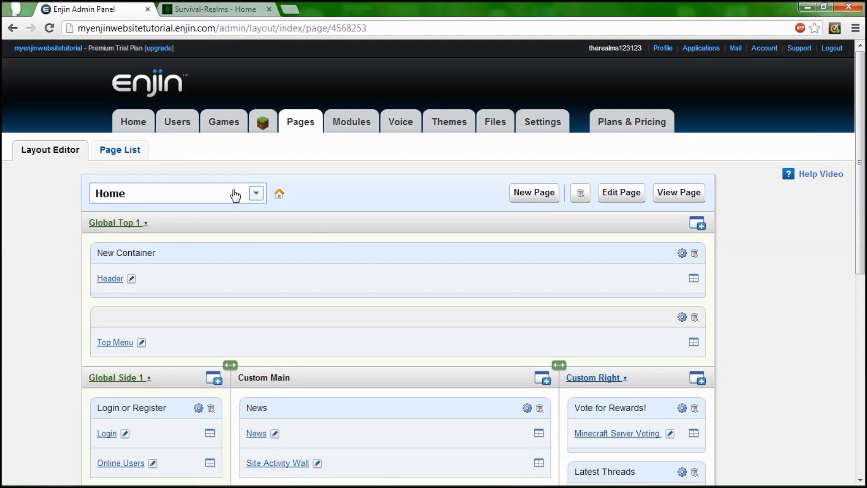
left_click(255, 193)
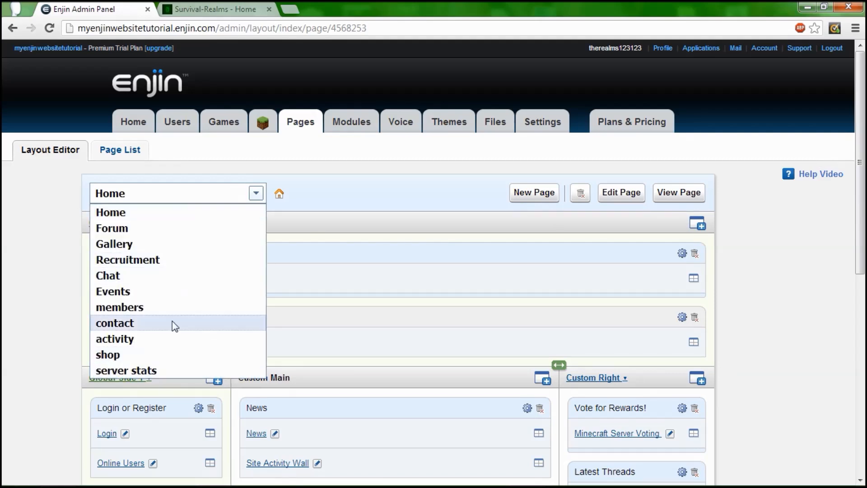
left_click(107, 275)
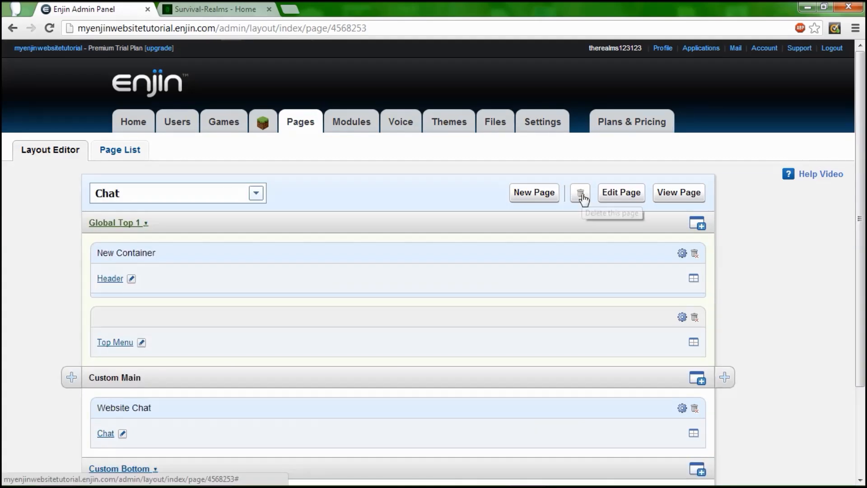
left_click(580, 193)
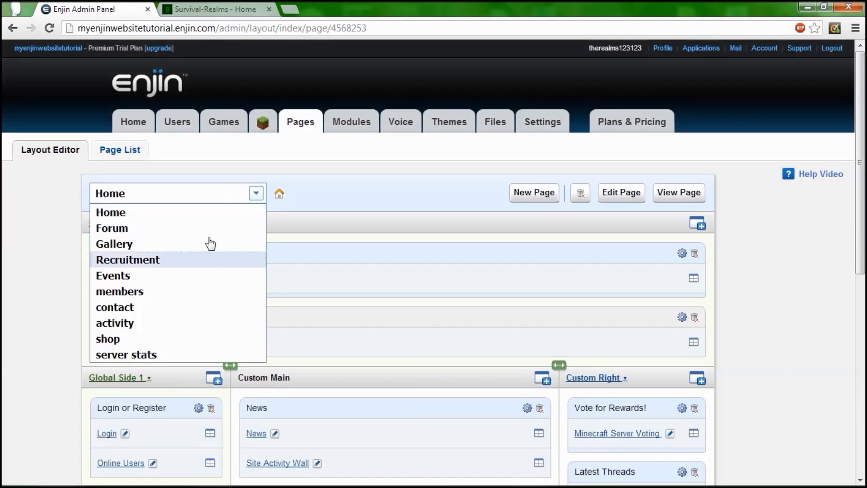
mouse_move(174, 306)
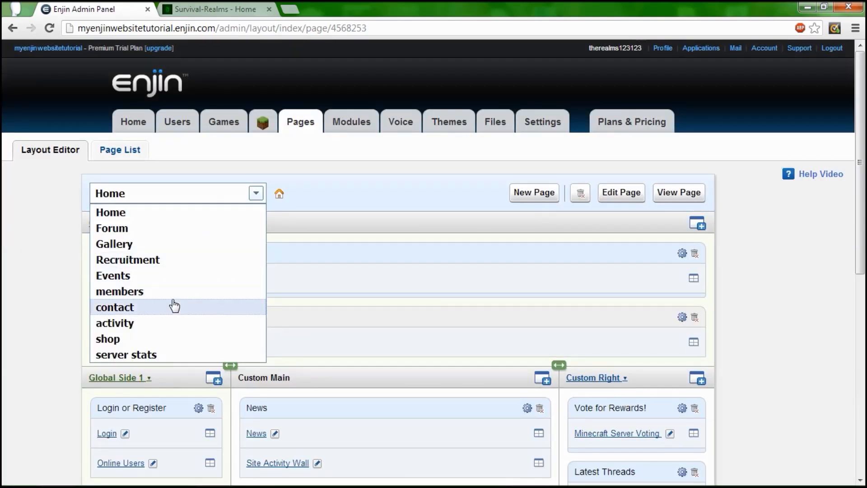
Delete the activity and Gallery pages as well, confirming the removal
left_click(114, 322)
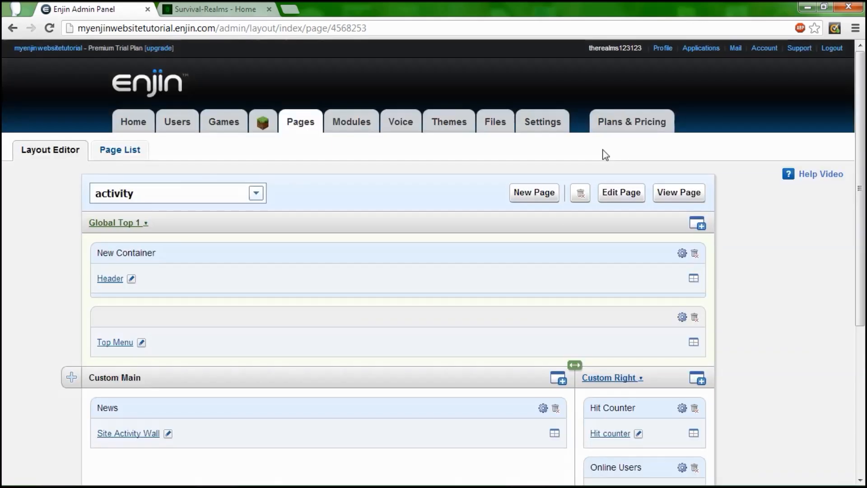
left_click(580, 192)
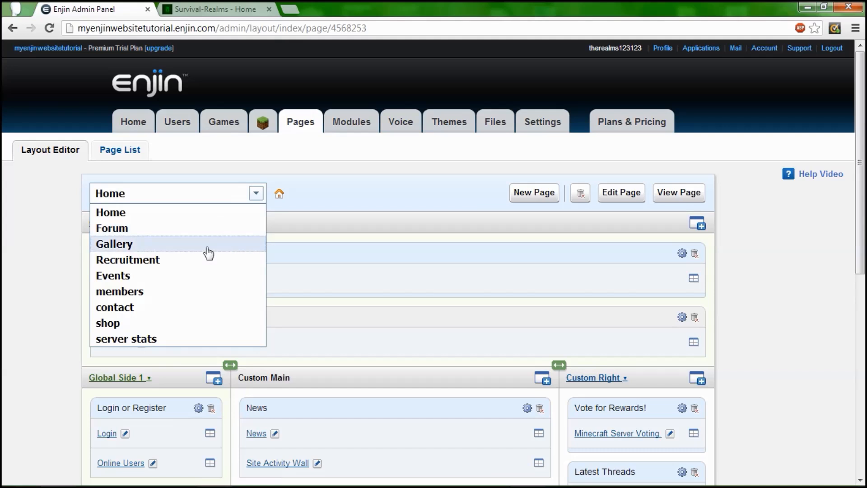
left_click(580, 193)
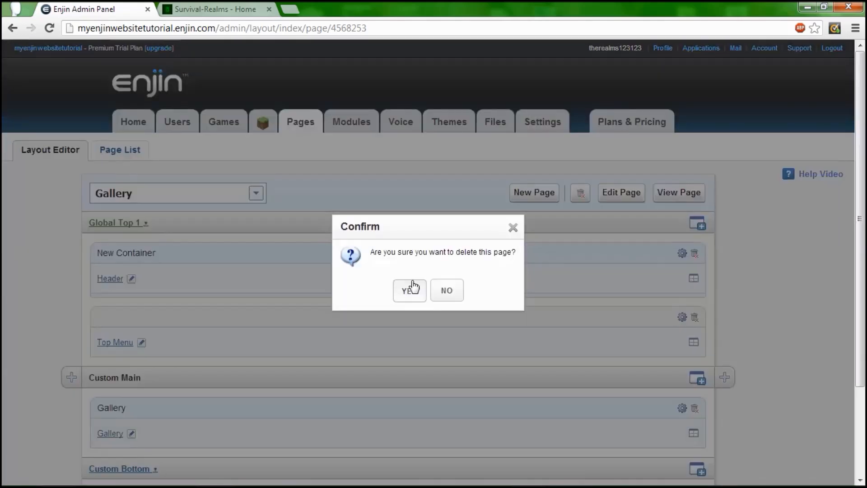
left_click(409, 290)
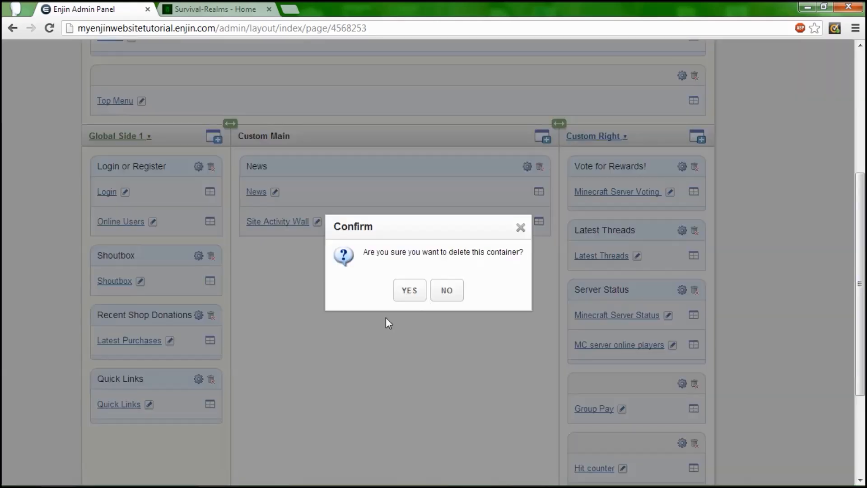
Remove the News container and add the DonationCraft Server Store module to the main column
left_click(408, 290)
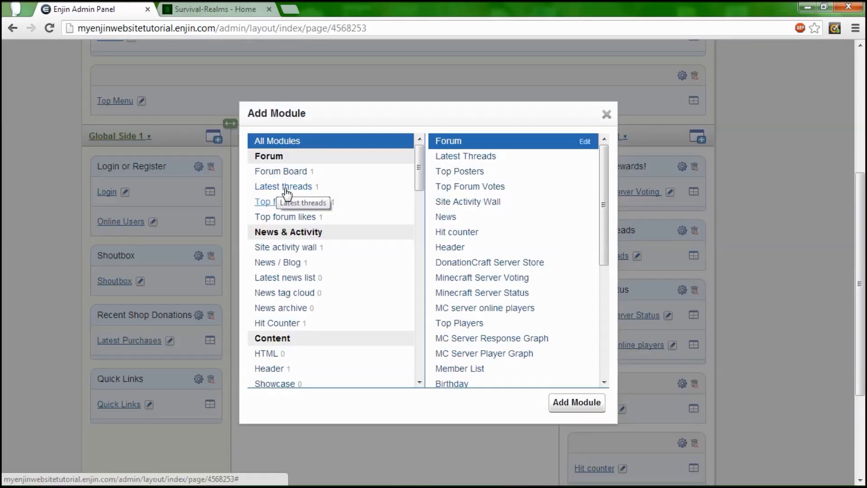
scroll("down", 3)
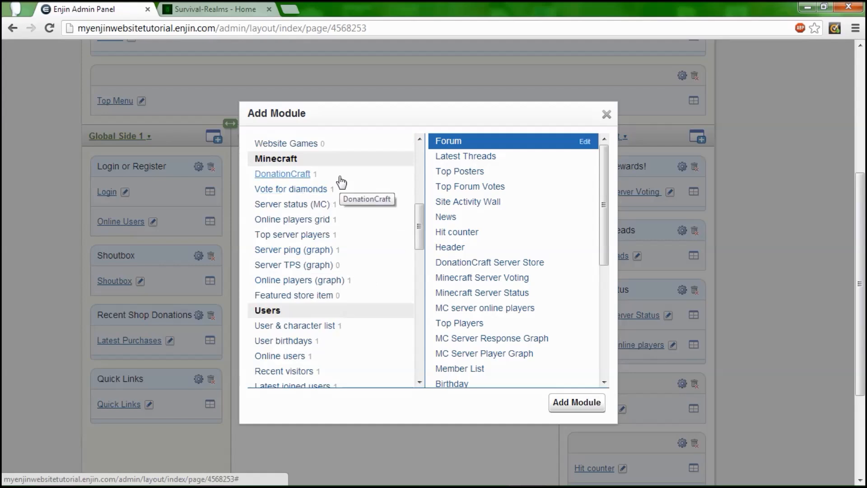
left_click(282, 174)
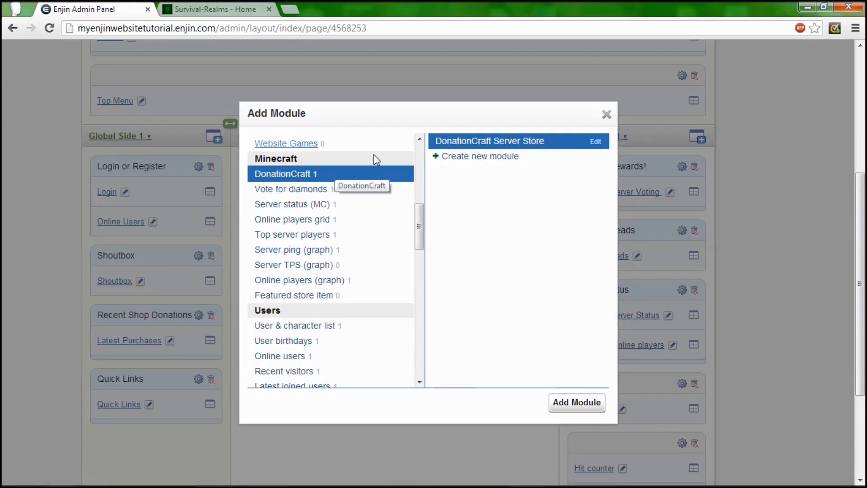
left_click(576, 402)
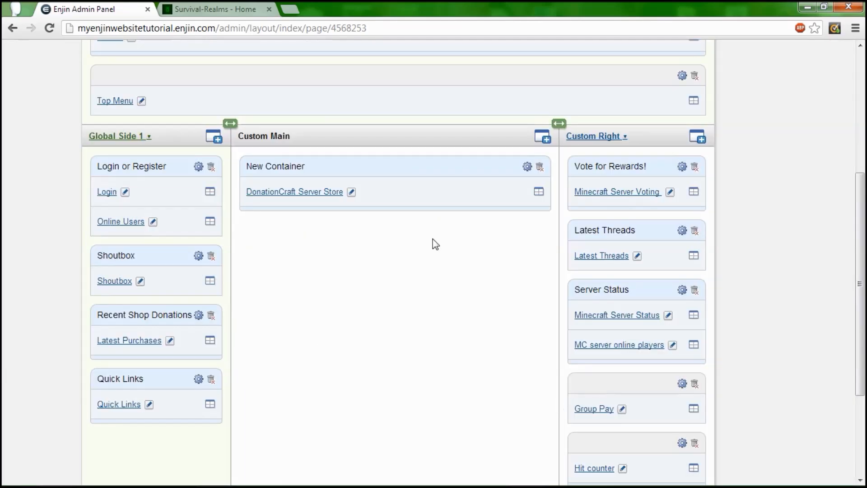
scroll("down", 3)
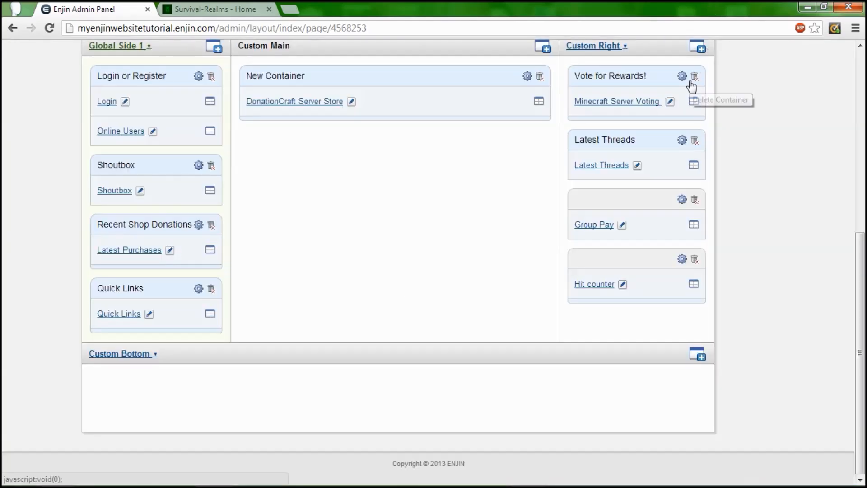
mouse_move(698, 191)
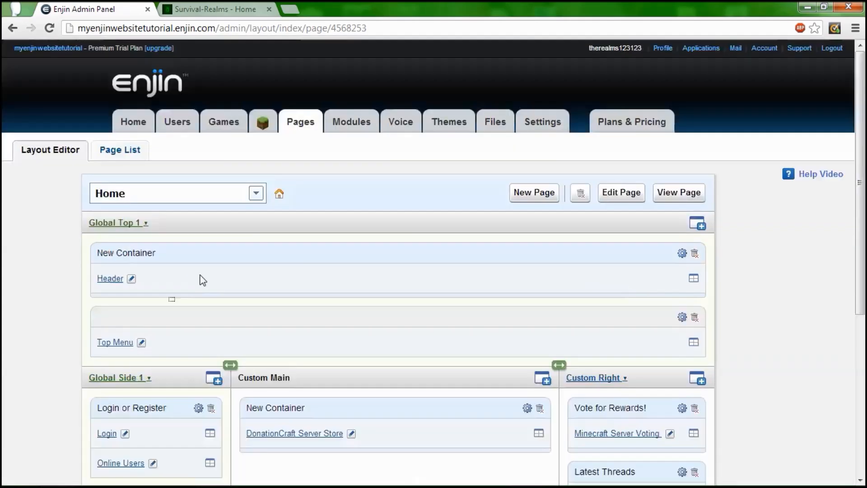
Open the live site home in a new tab and look over the Donation Store with its Example Item
right_click(48, 48)
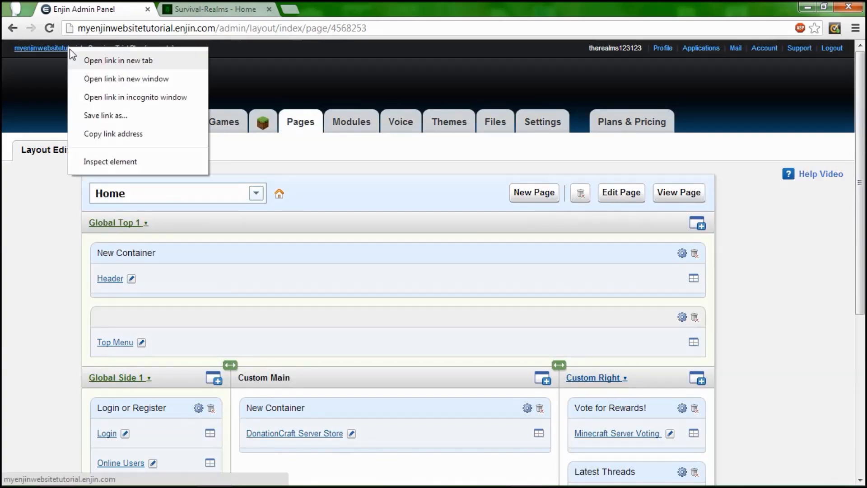
left_click(118, 60)
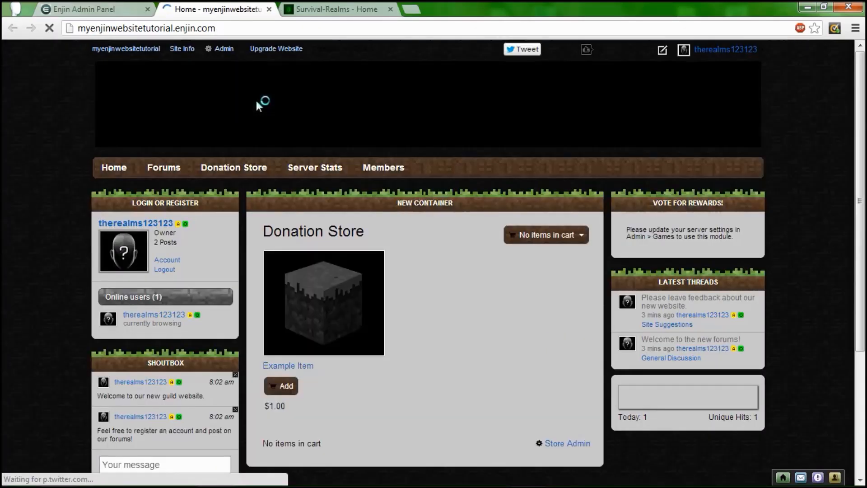
scroll("down", 3)
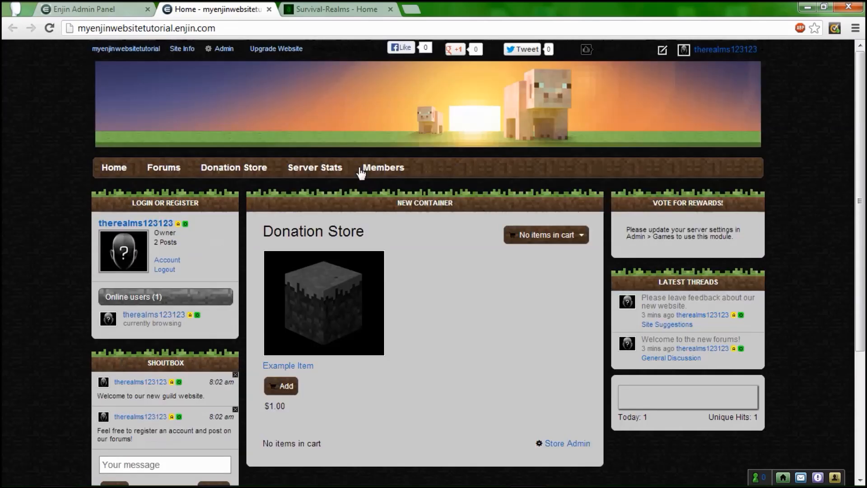
mouse_move(404, 131)
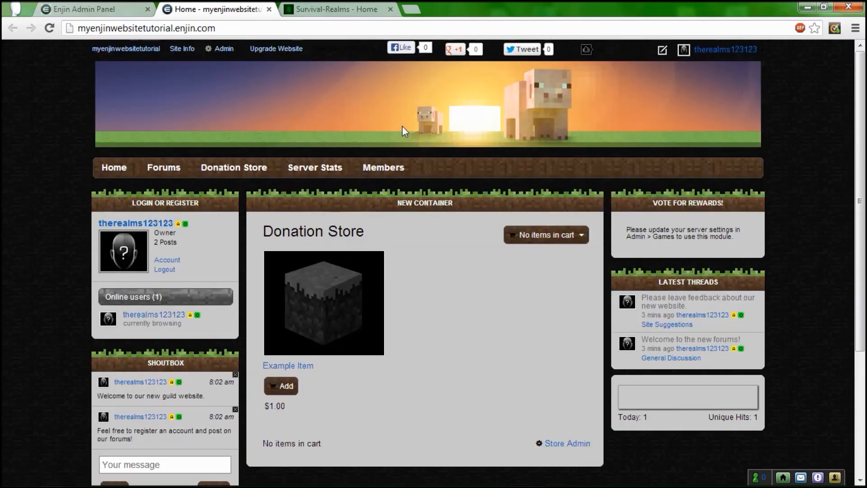
mouse_move(479, 297)
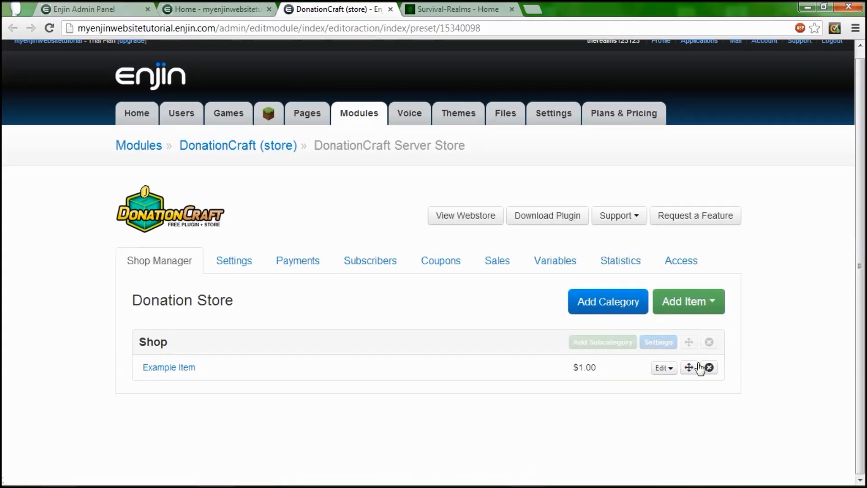
Delete the Example Item from the DonationCraft shop, leaving the Shop category empty
left_click(711, 368)
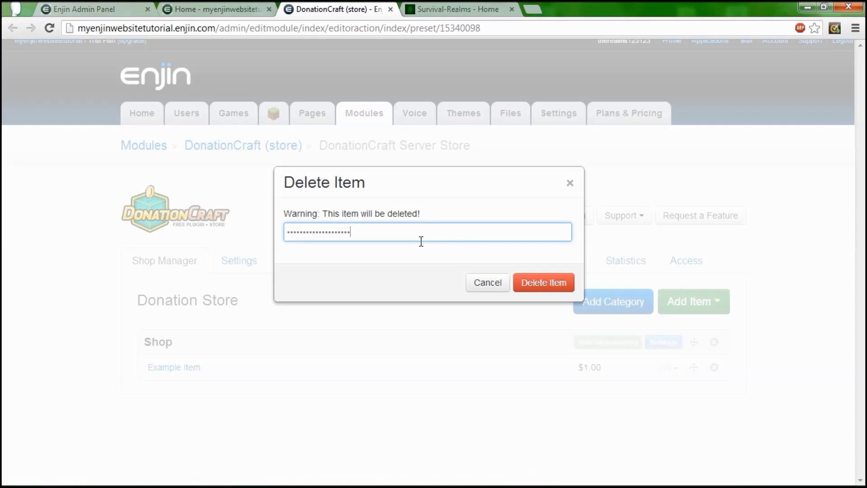
left_click(543, 282)
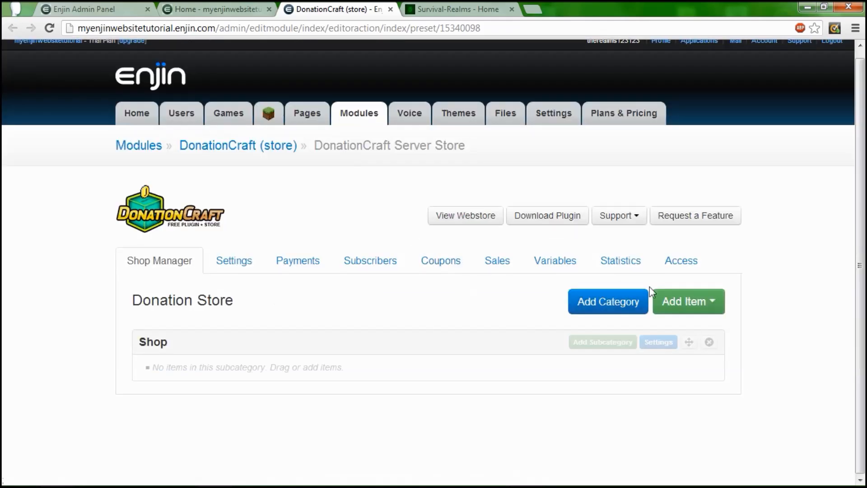
left_click(689, 301)
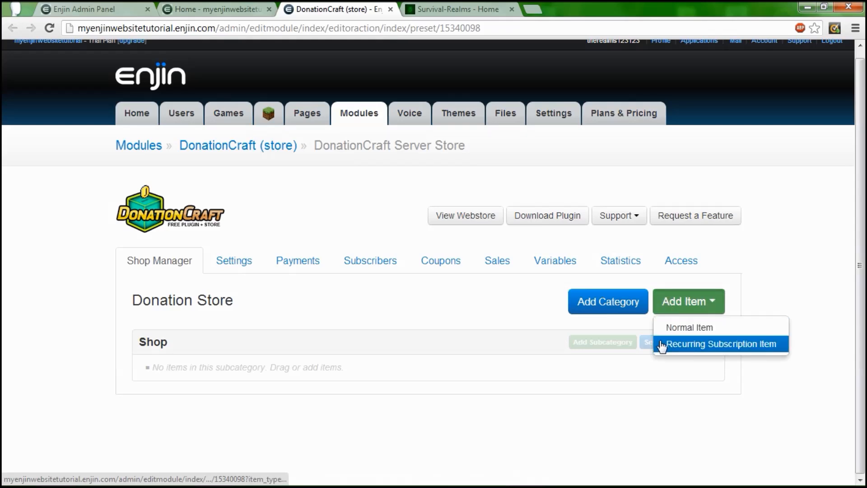
left_click(720, 343)
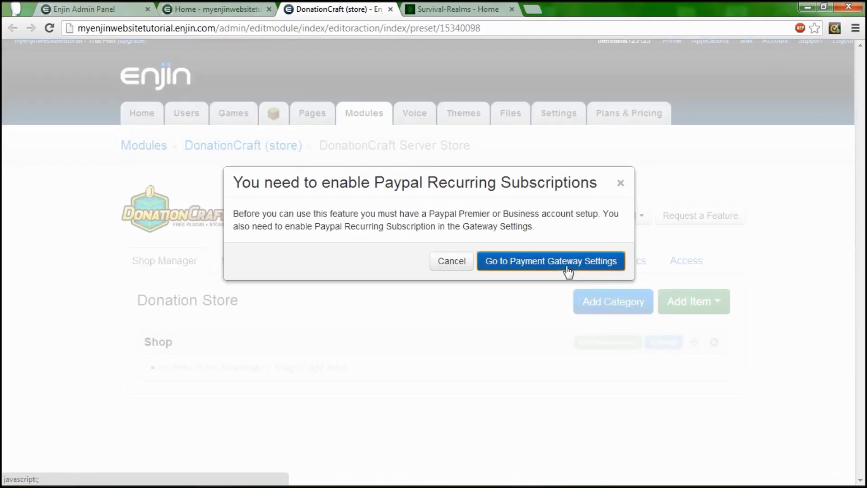
left_click(451, 260)
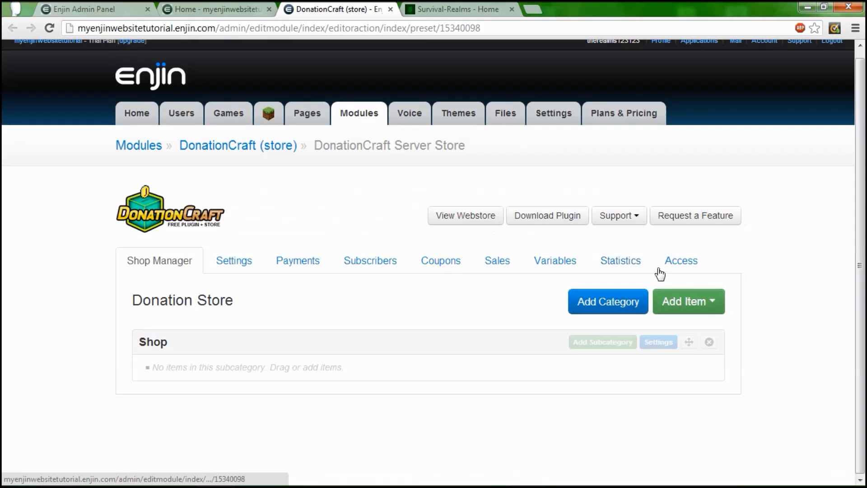
left_click(657, 341)
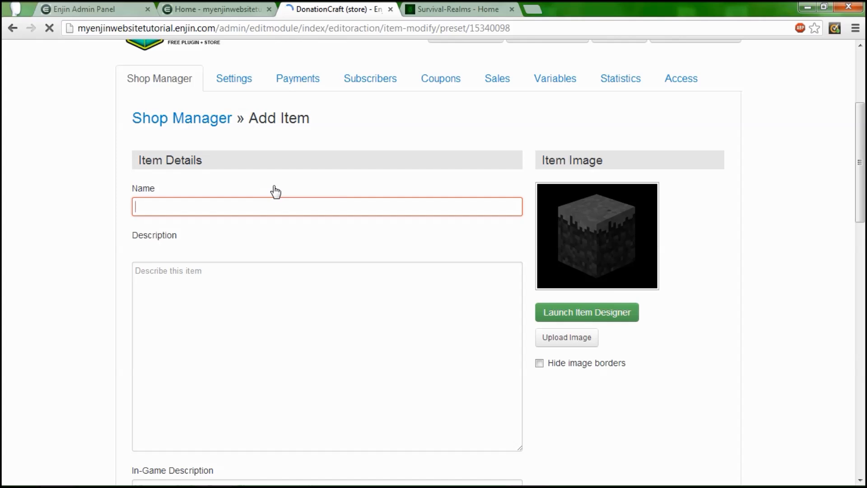
Name the new item Creeper, give both descriptions 'Get OP', and price it at 100000 USD
type("Jail")
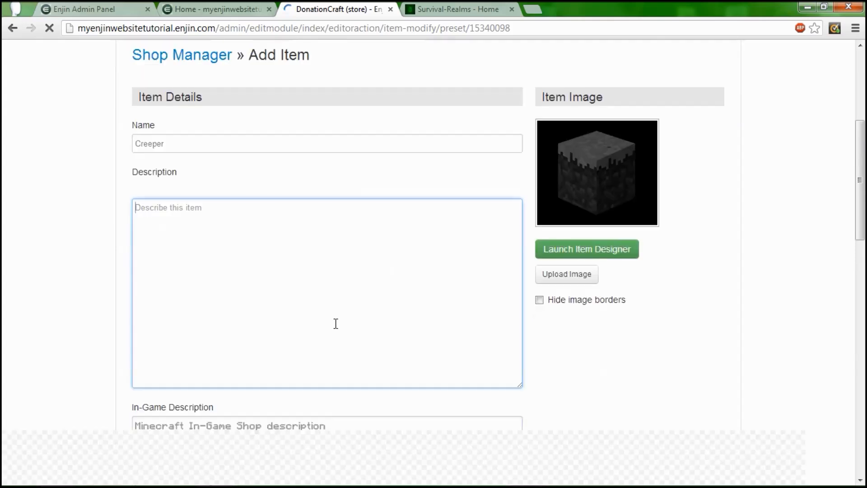
type("Get")
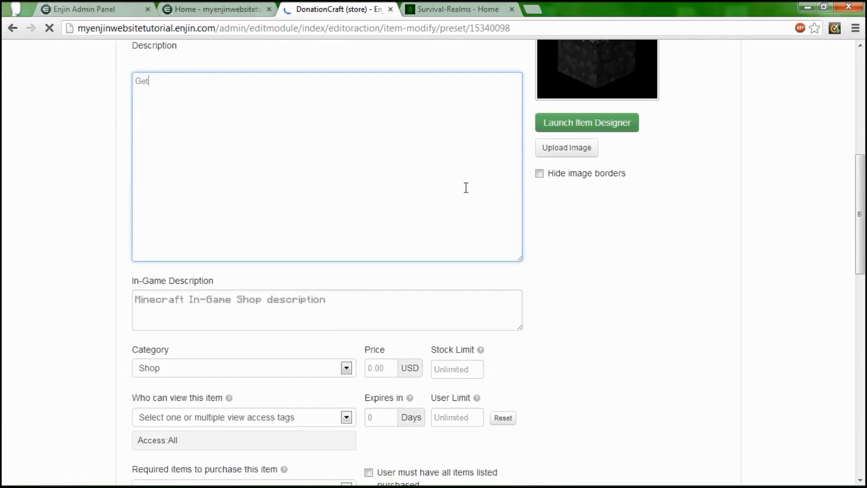
type("OP")
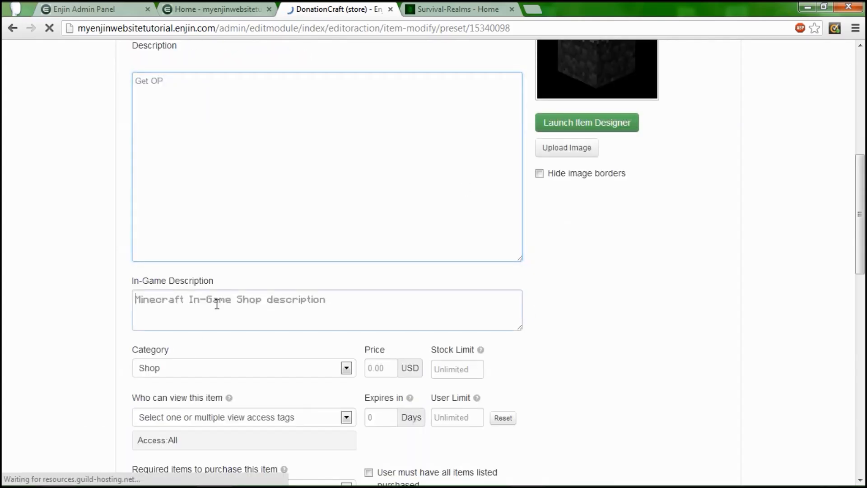
type("Get OP")
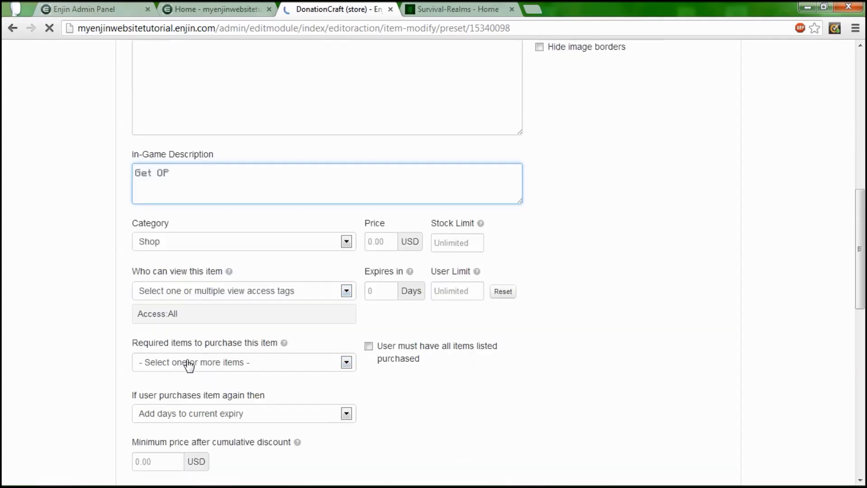
left_click(381, 242)
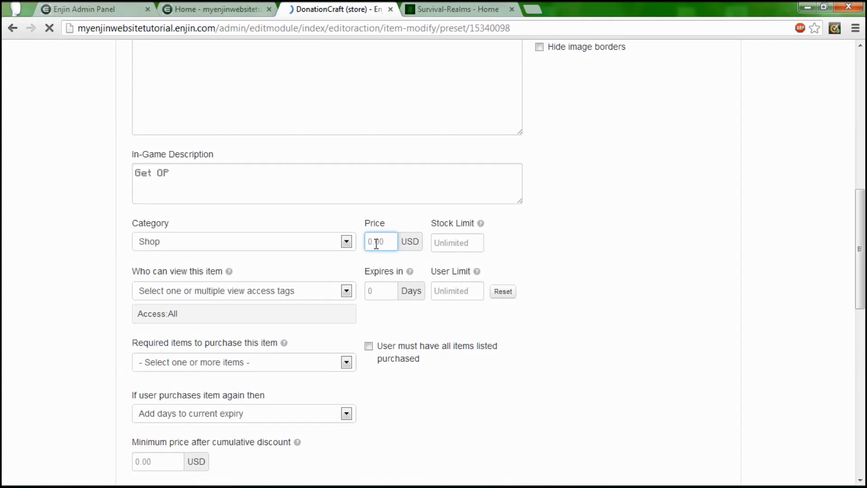
type("00000")
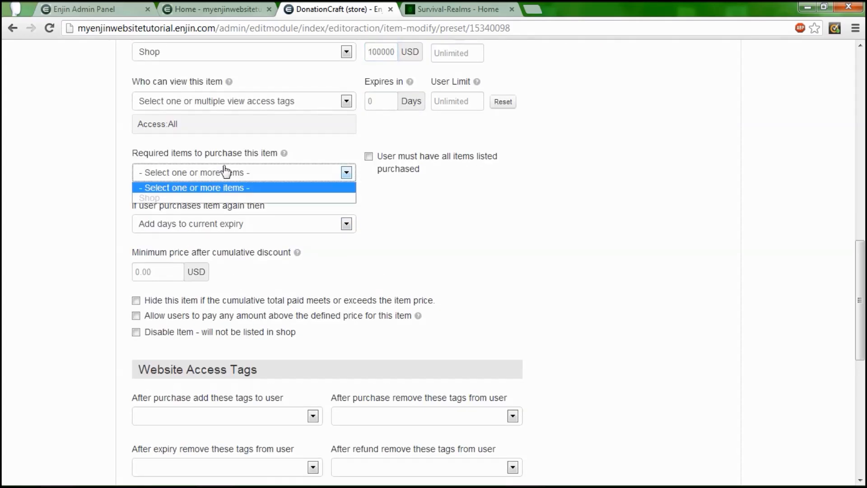
scroll("down", 3)
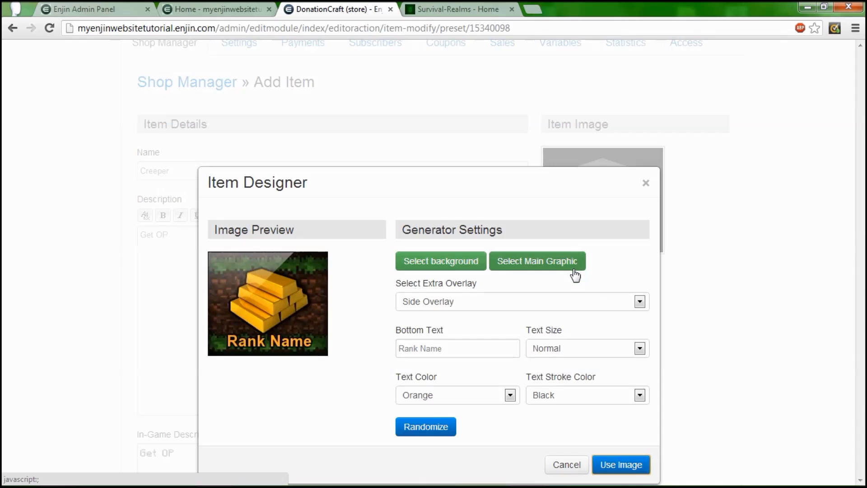
Design the item image: green background, mob head graphic, large bottom text 'OP', and use it
left_click(441, 260)
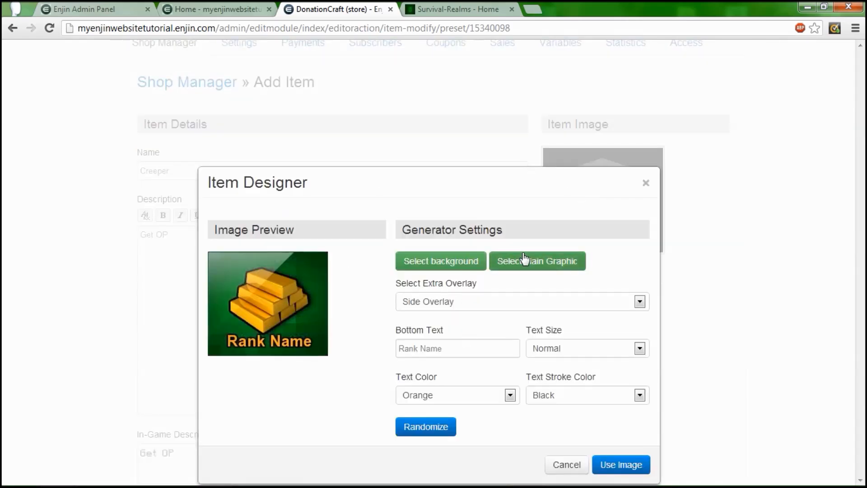
left_click(536, 260)
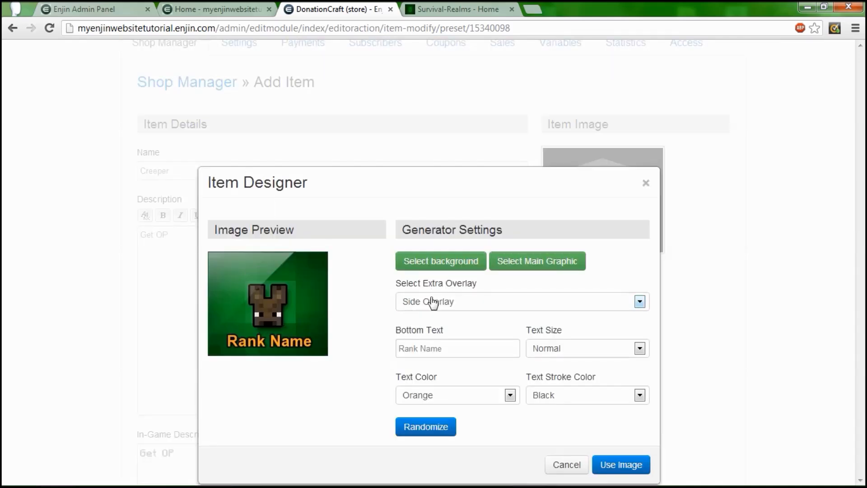
triple_click(457, 348)
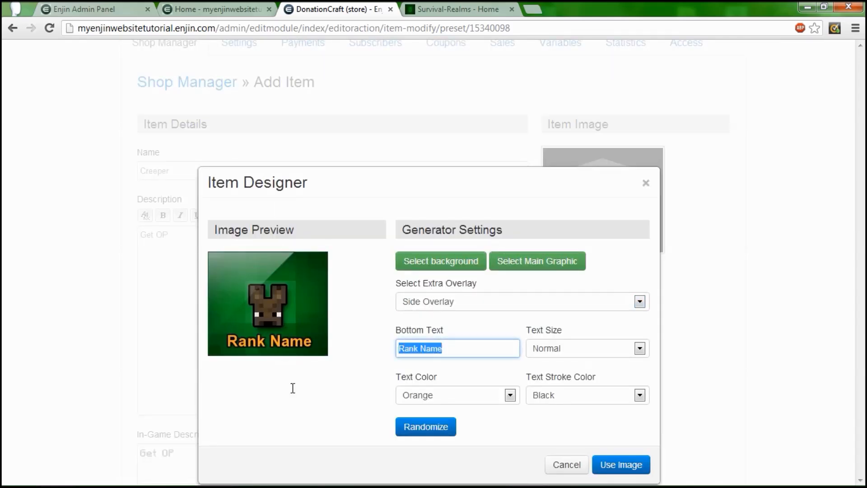
type("OP")
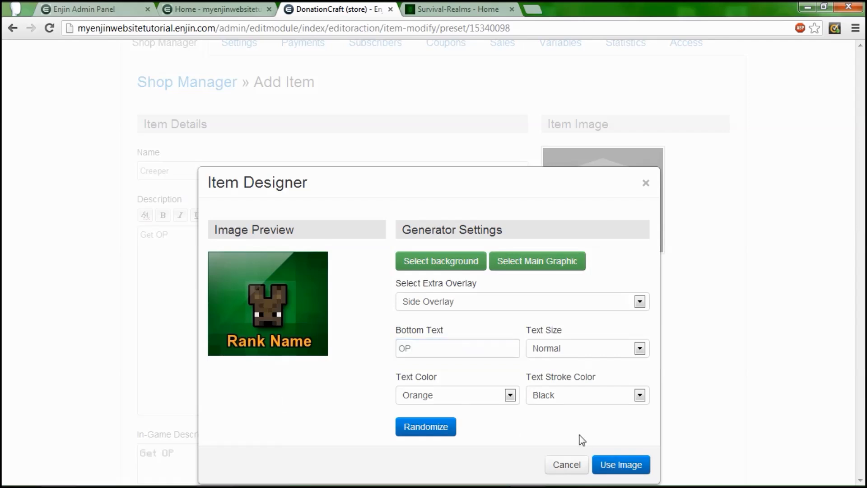
left_click(587, 348)
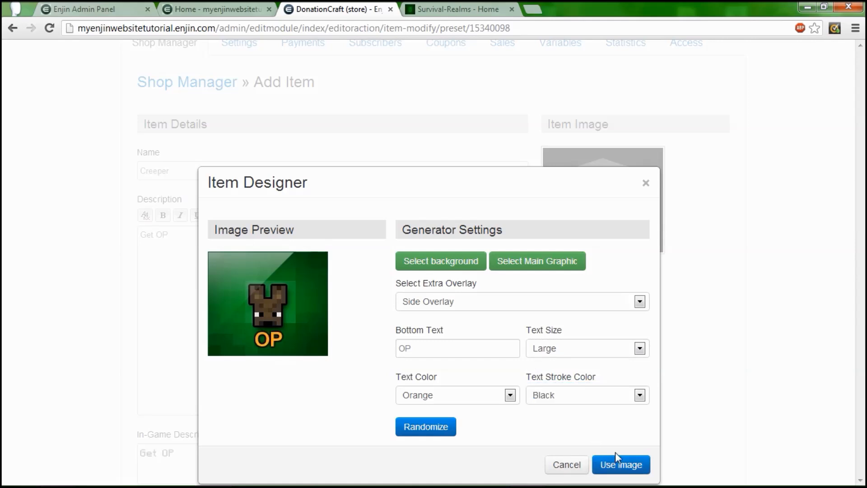
left_click(621, 465)
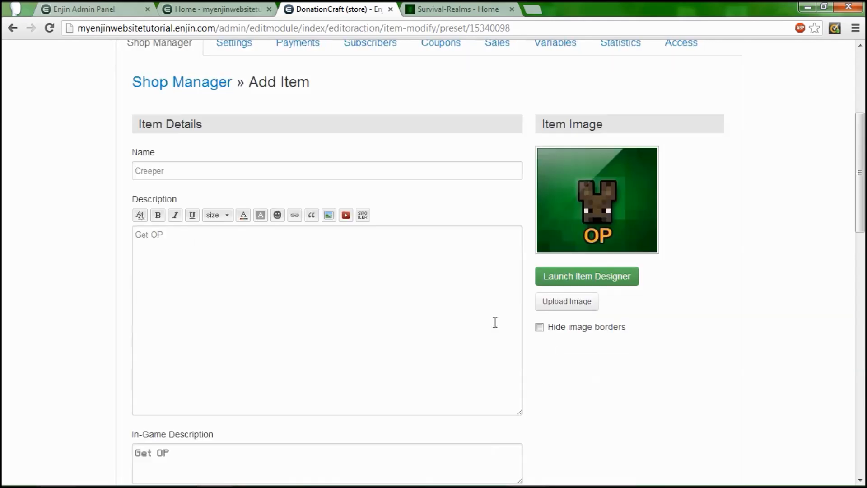
scroll("down", 3)
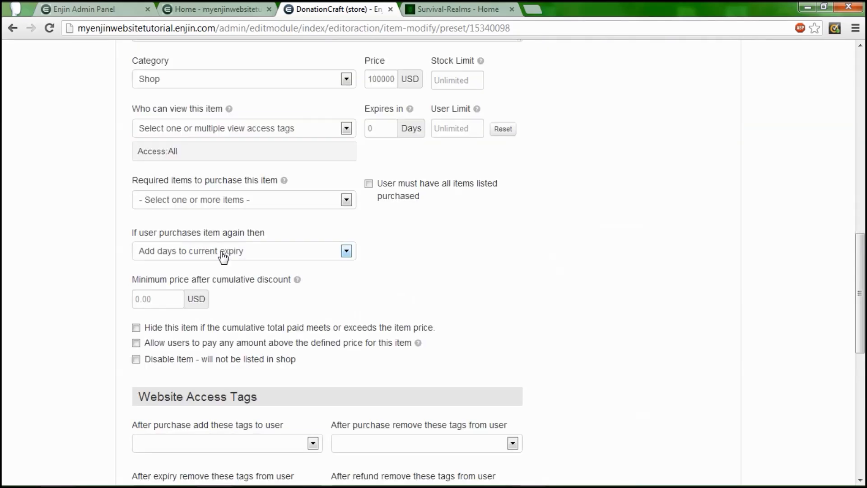
scroll("down", 3)
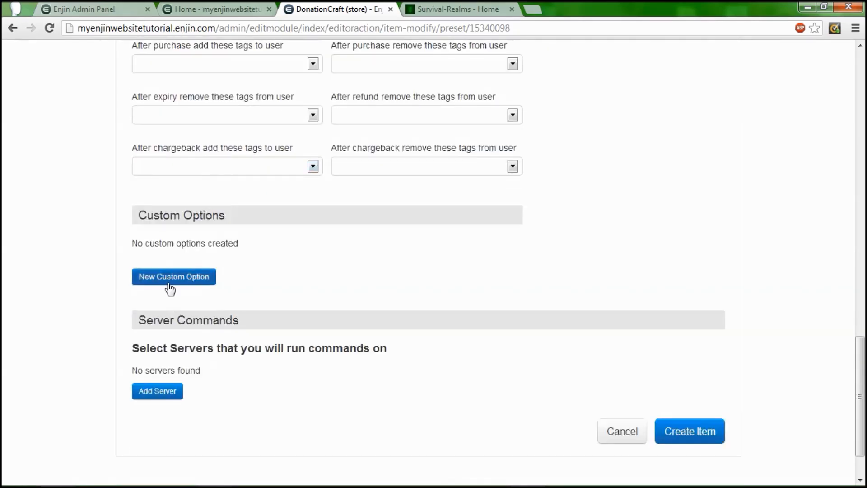
left_click(173, 276)
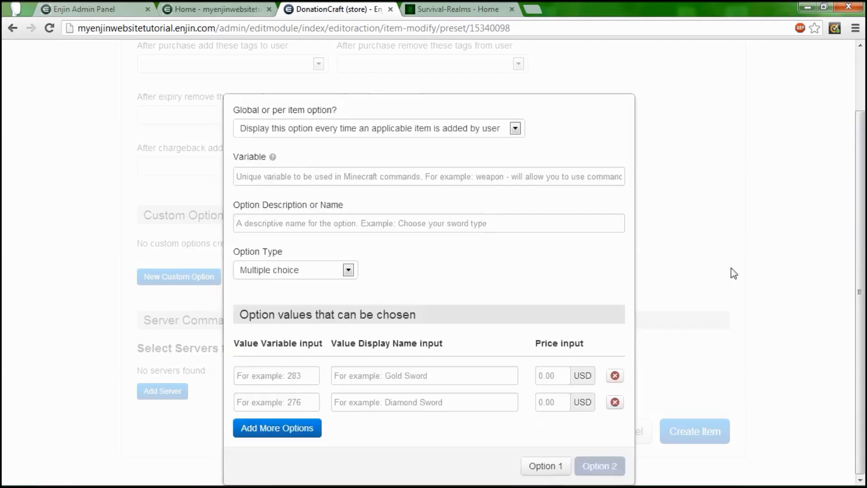
left_click(295, 270)
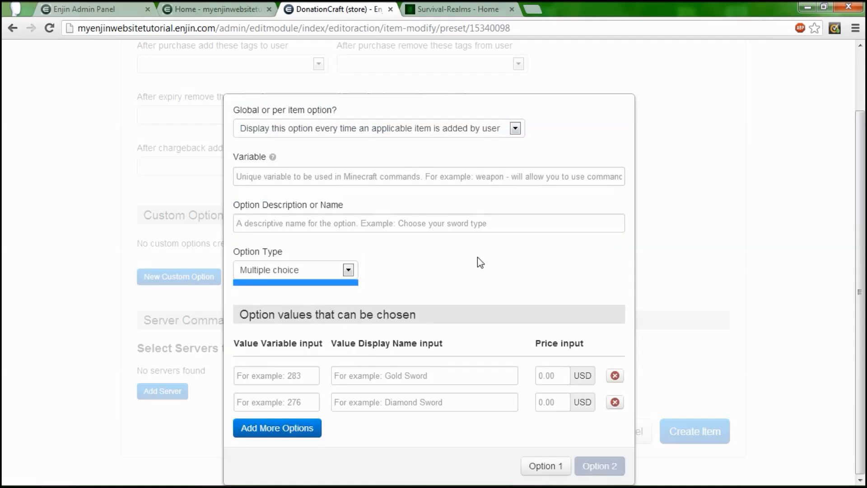
mouse_move(655, 245)
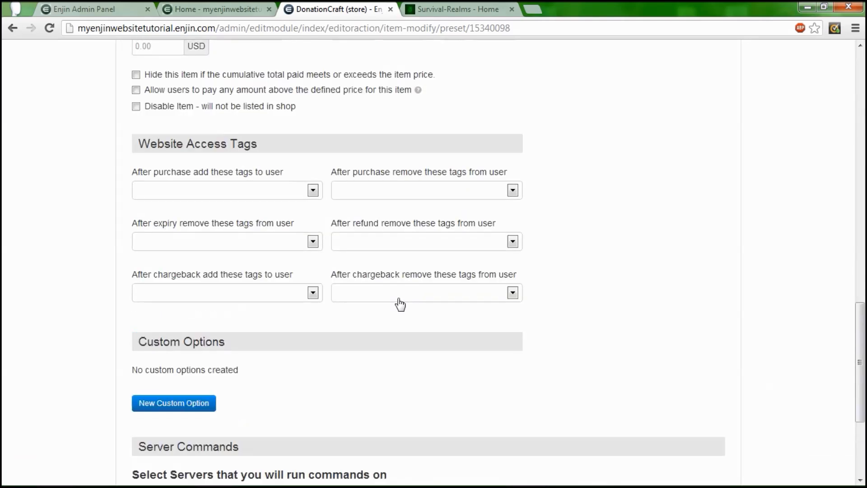
scroll("down", 3)
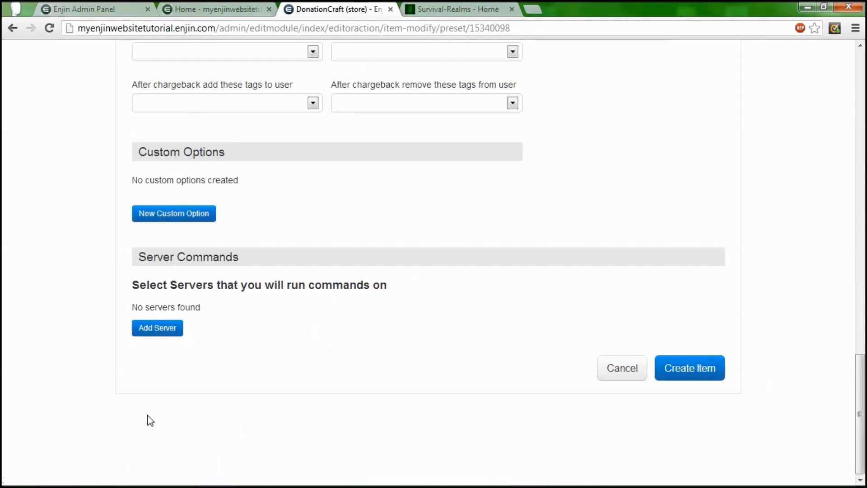
mouse_move(190, 249)
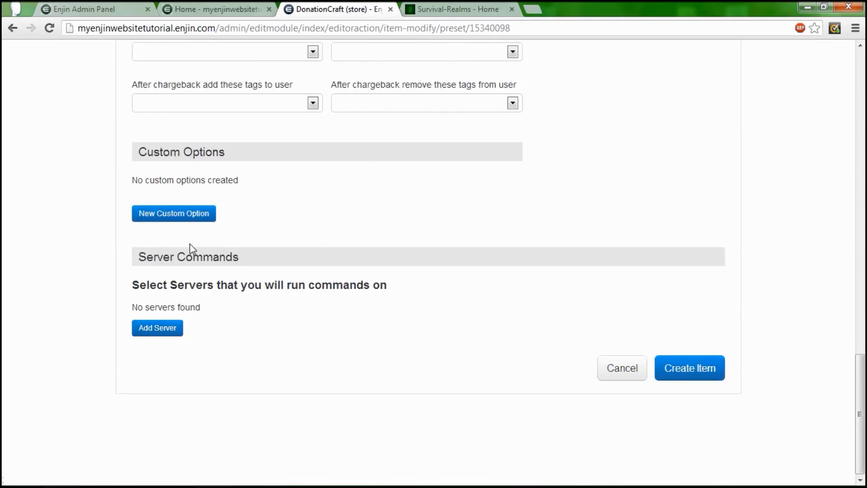
Switch to the Survival Realms site and view its DonationCraft shop manager item list
left_click(453, 9)
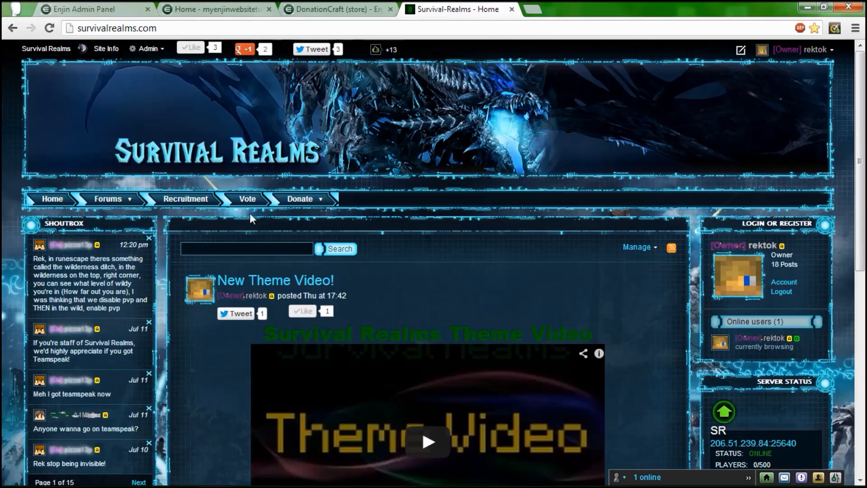
mouse_move(185, 198)
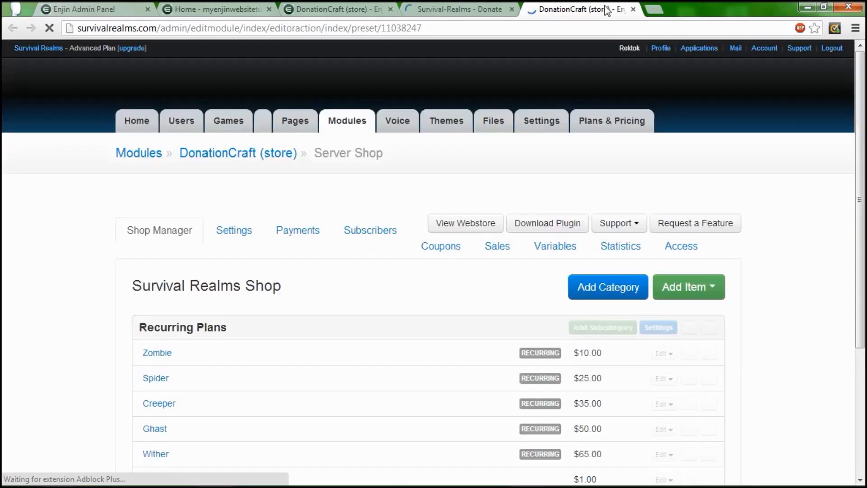
scroll("down", 3)
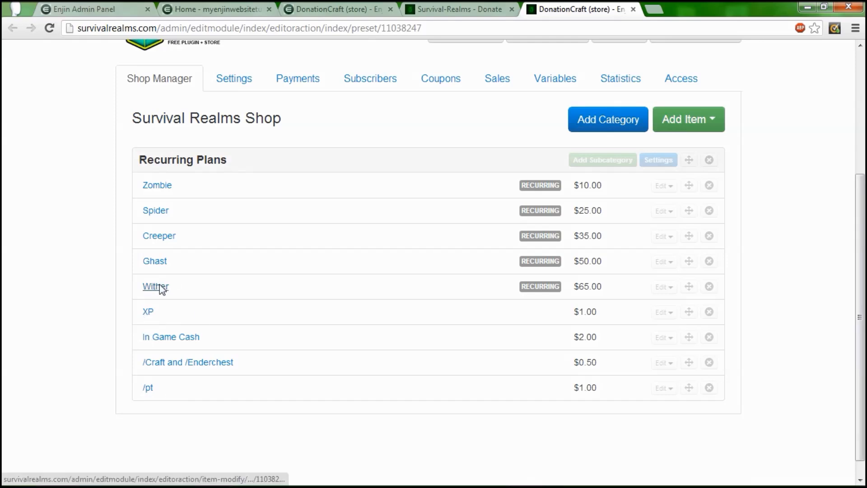
Open the Wither item and scroll to its server command setting the buyer's group to wither
left_click(155, 286)
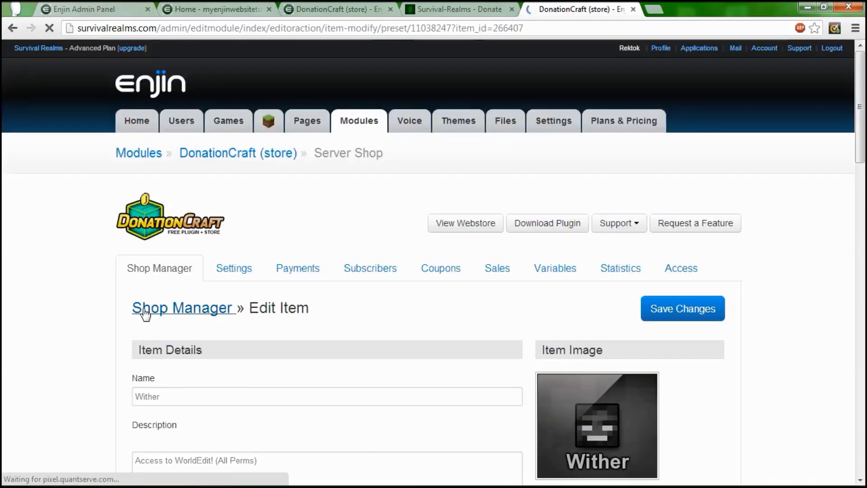
scroll("down", 3)
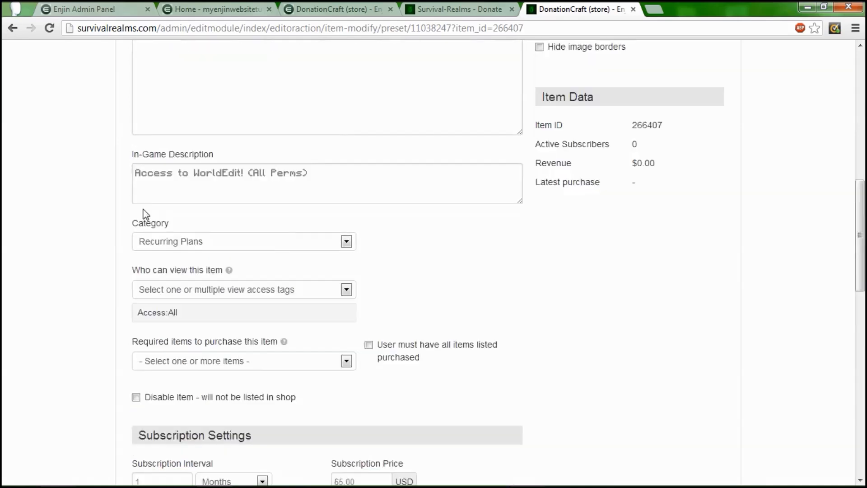
scroll("down", 3)
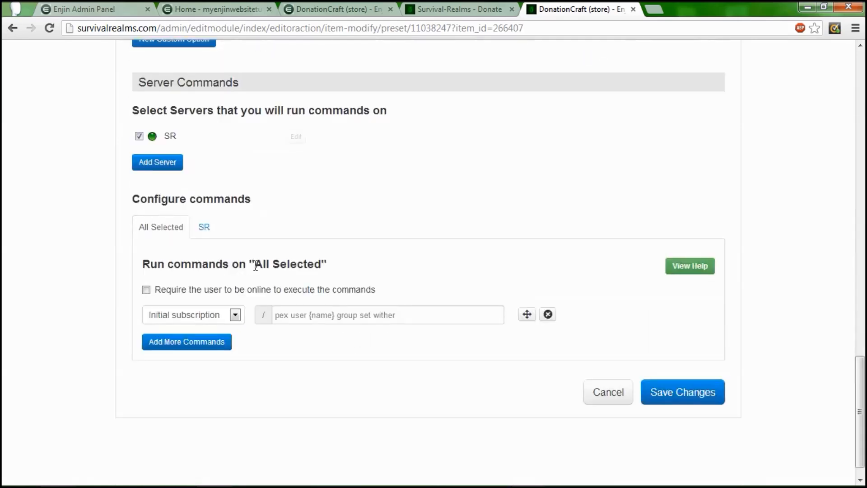
mouse_move(5, 341)
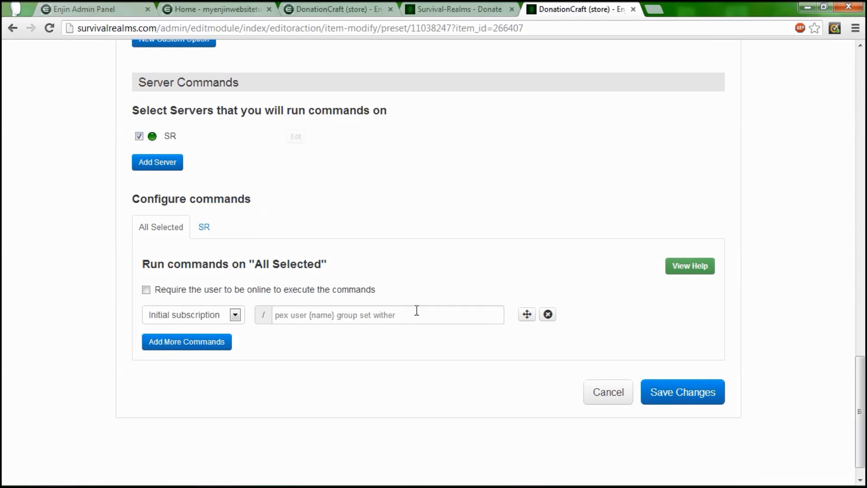
mouse_move(416, 313)
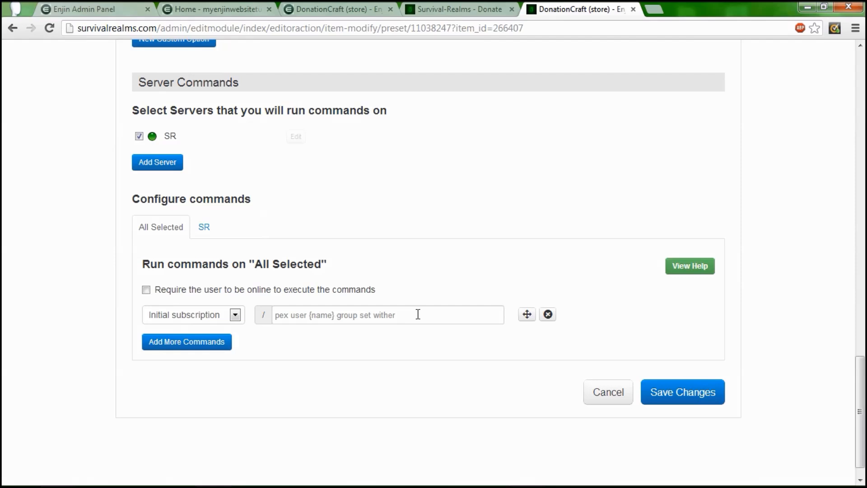
mouse_move(258, 354)
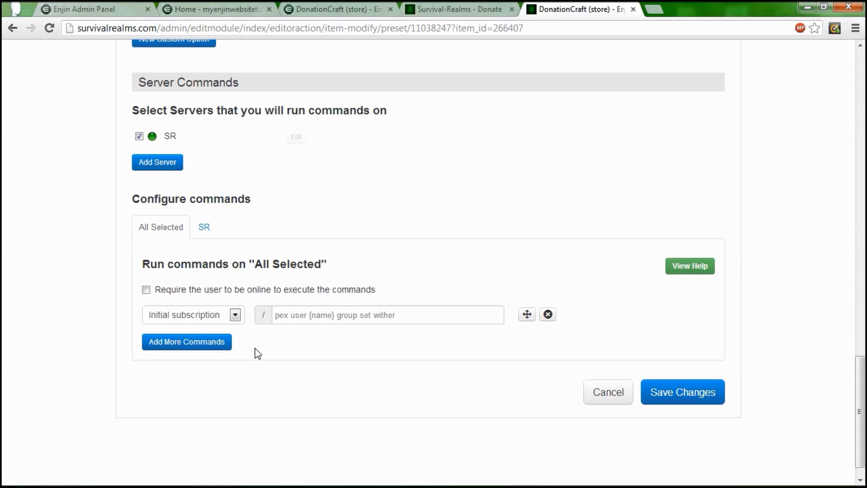